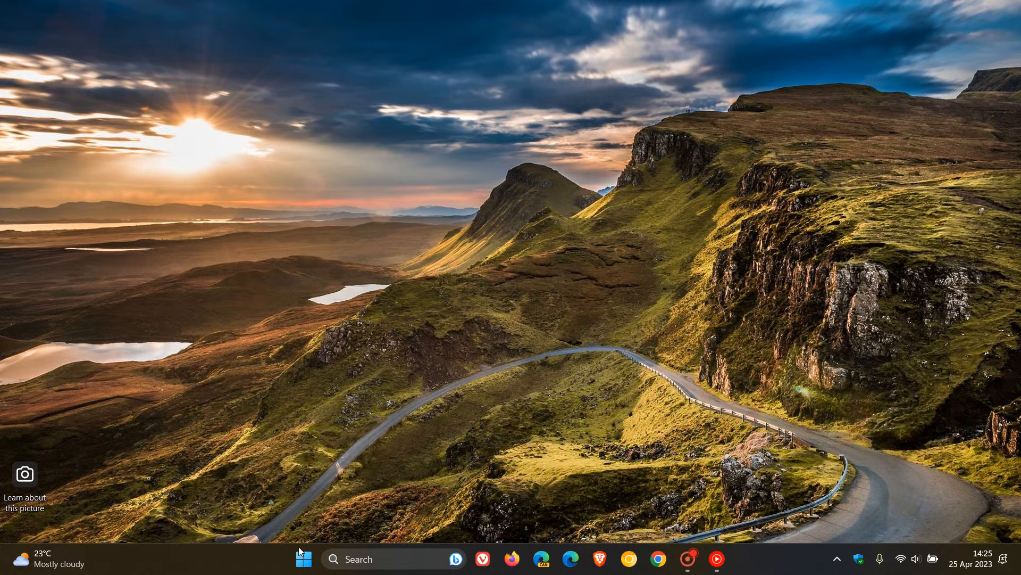
Launch Windows Settings from the Start menu so the System page shows
click(303, 559)
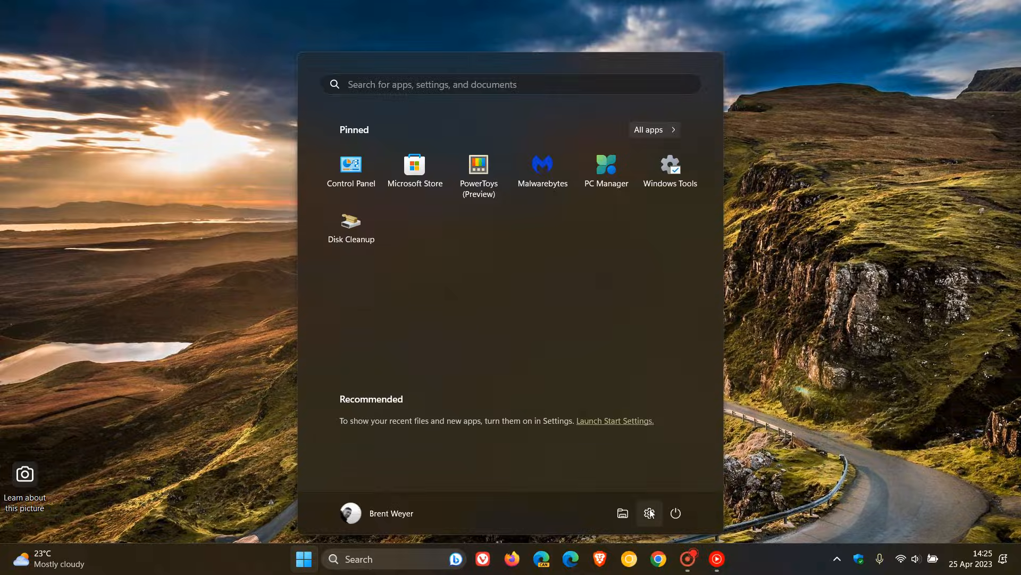
click(649, 513)
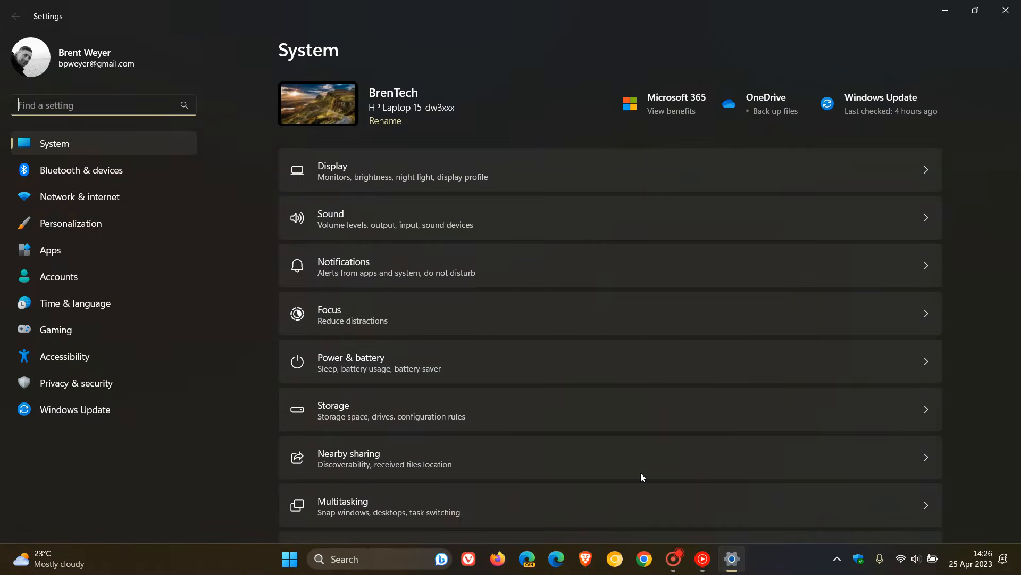
mouse_move(219, 483)
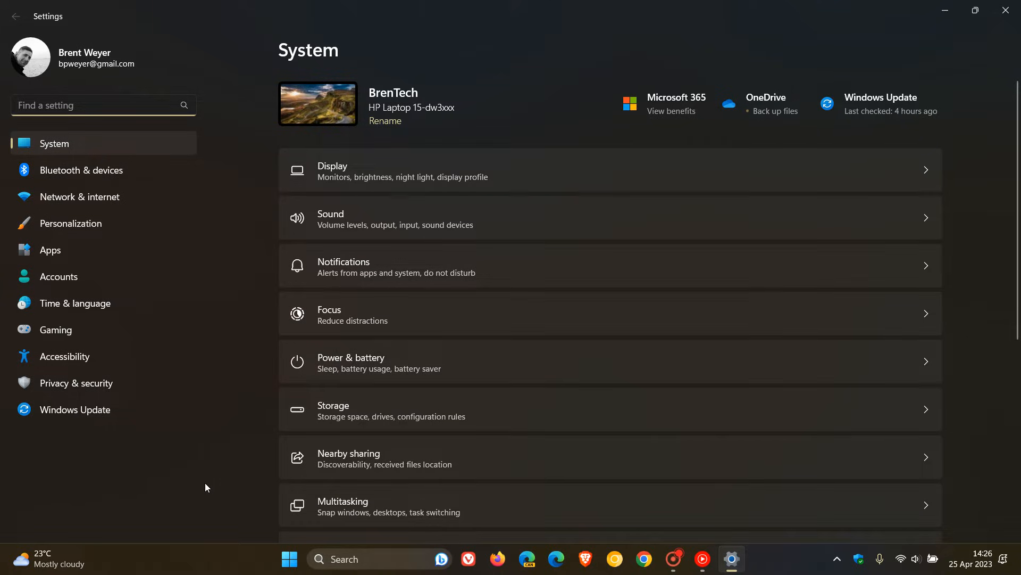
Go to Personalization to reach the desktop Themes gallery
click(72, 223)
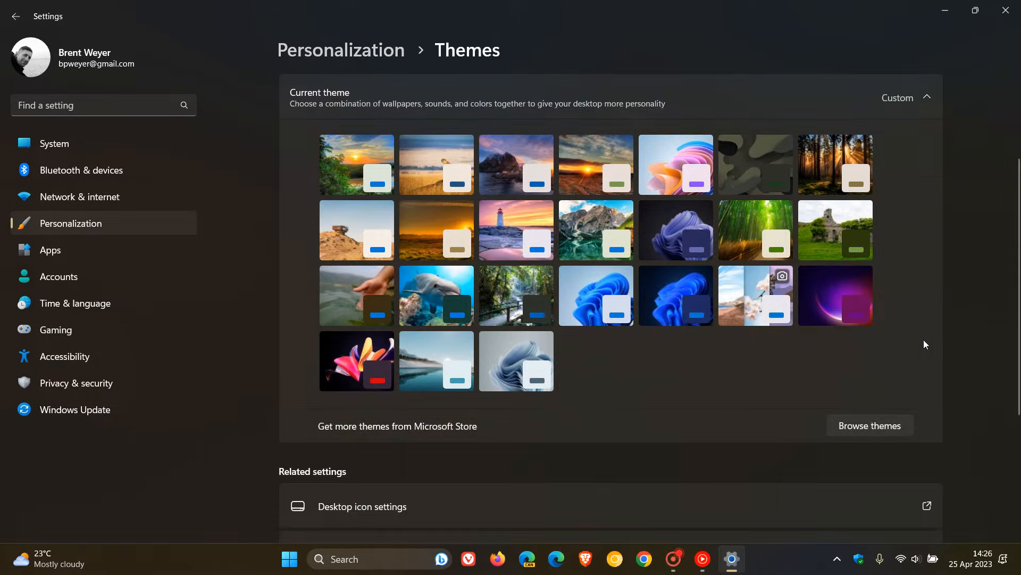
mouse_move(721, 380)
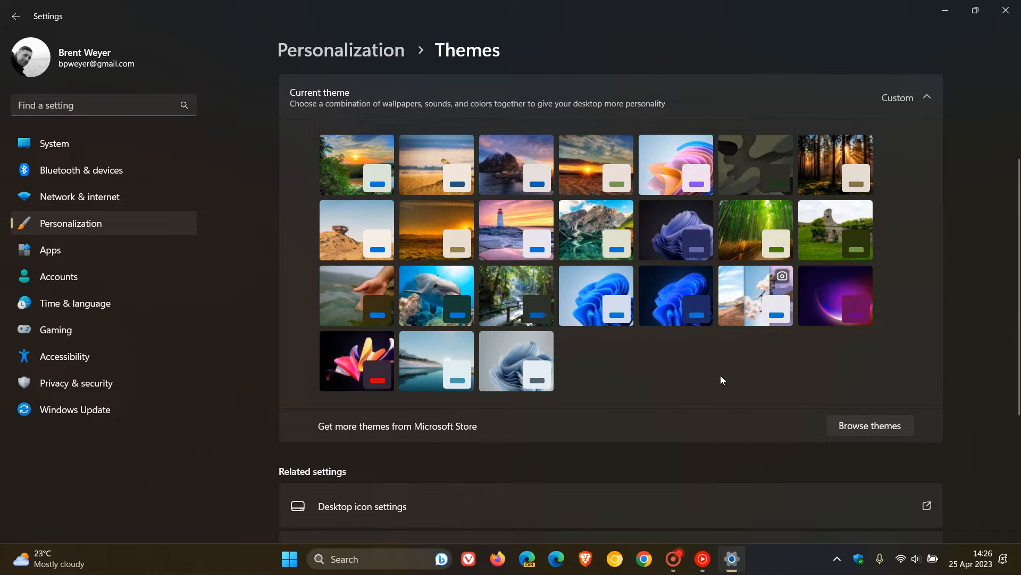
mouse_move(681, 384)
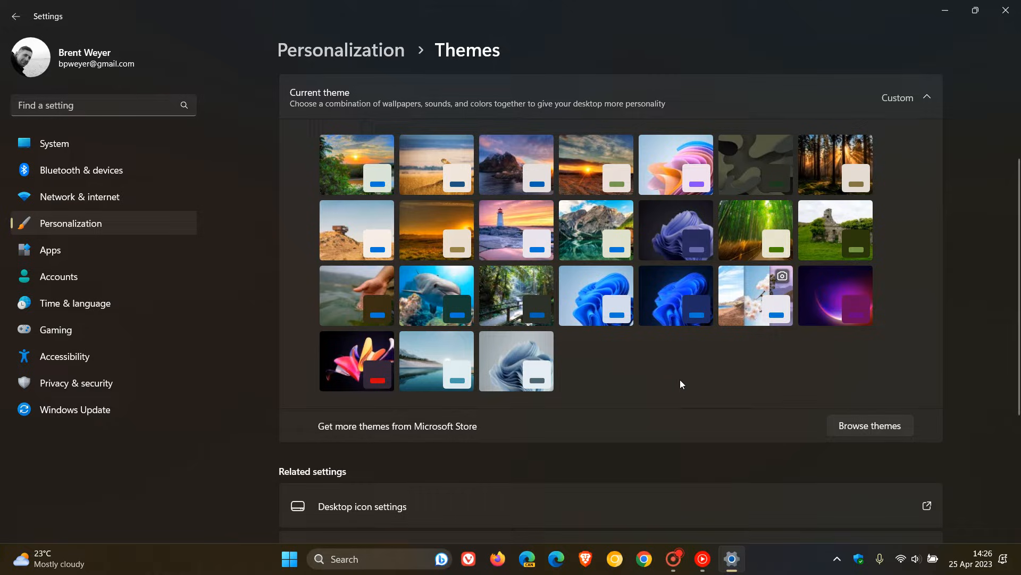
mouse_move(578, 294)
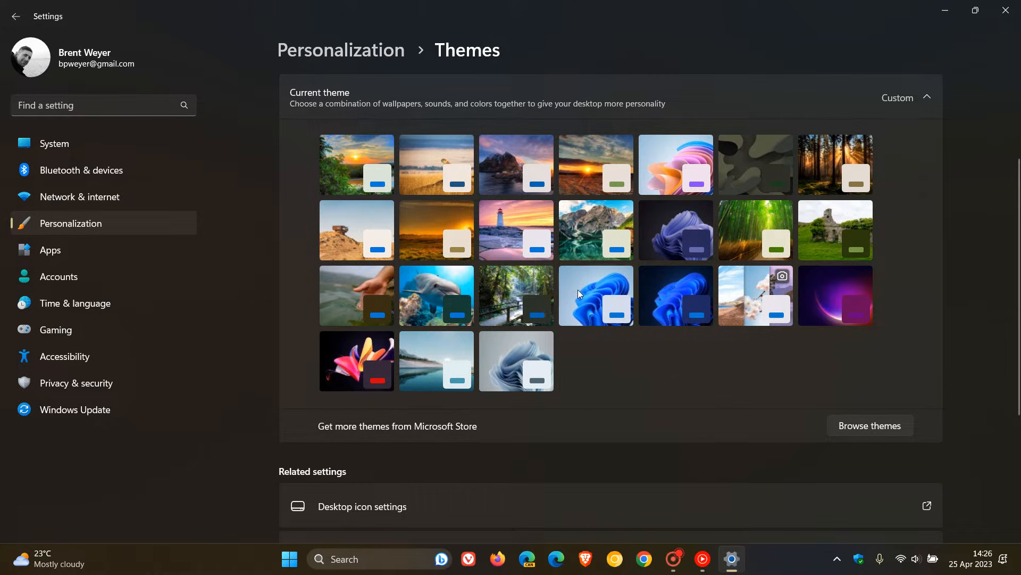
mouse_move(676, 288)
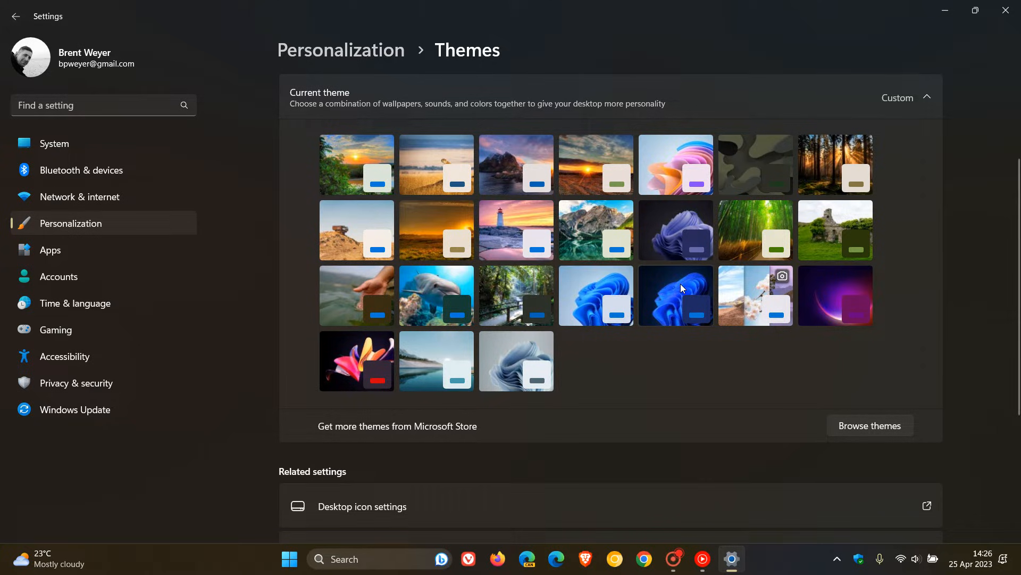
mouse_move(839, 288)
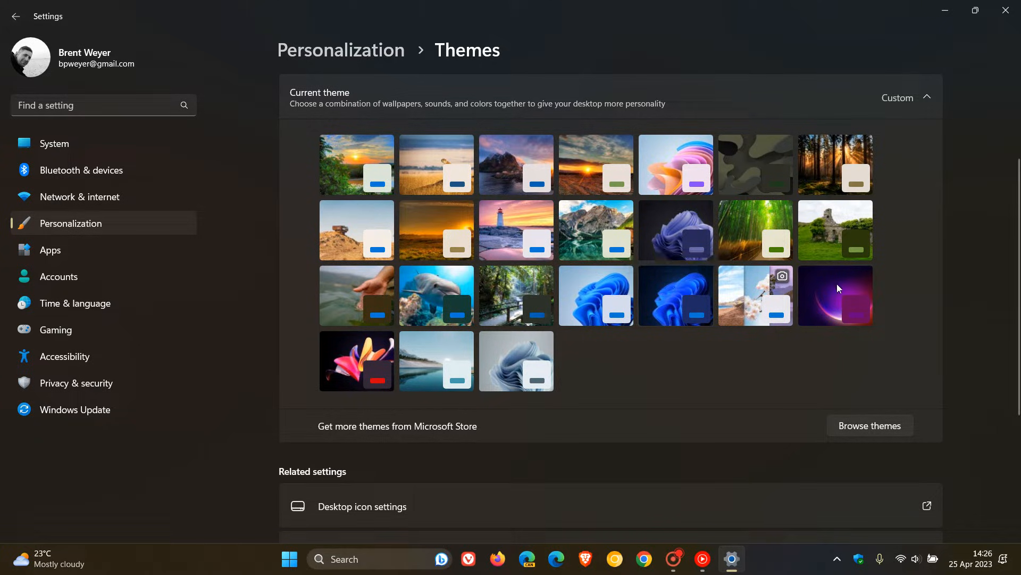
mouse_move(305, 412)
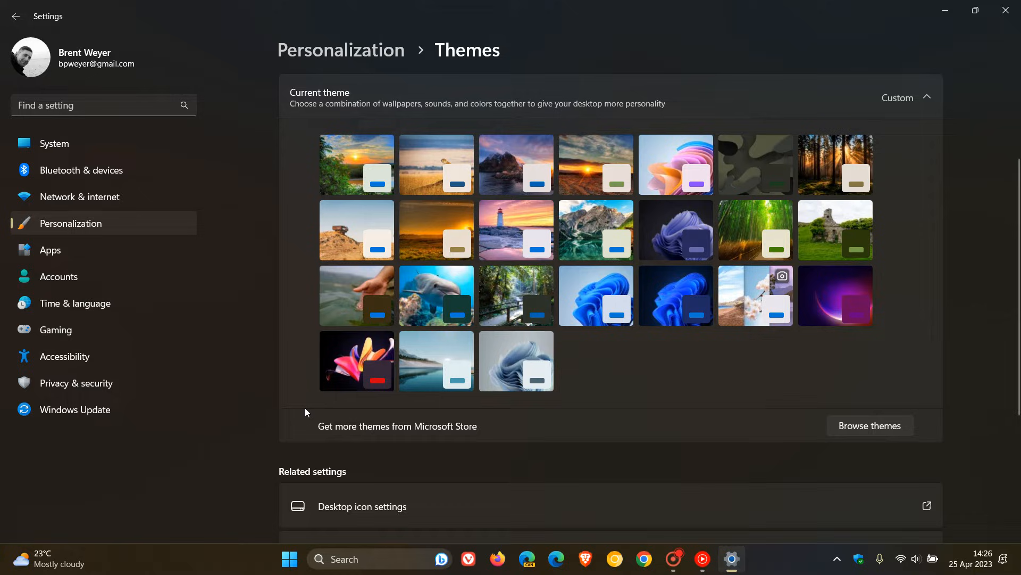
mouse_move(357, 360)
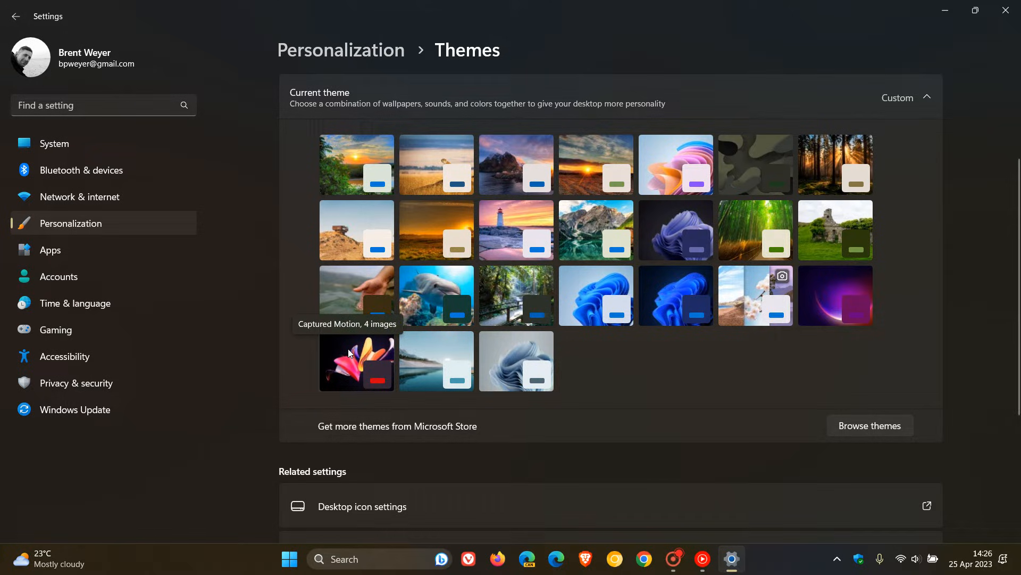
mouse_move(428, 353)
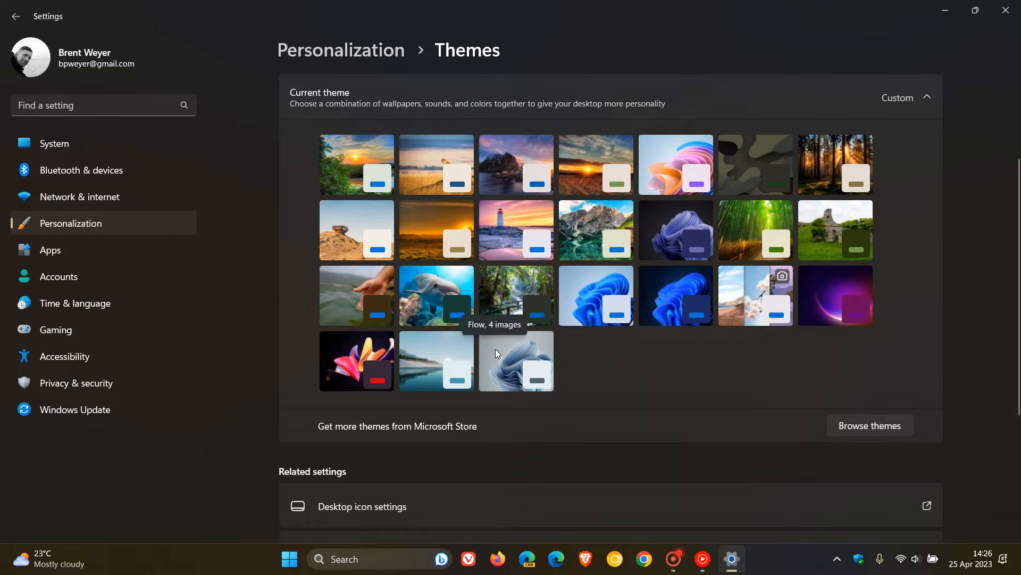
mouse_move(879, 256)
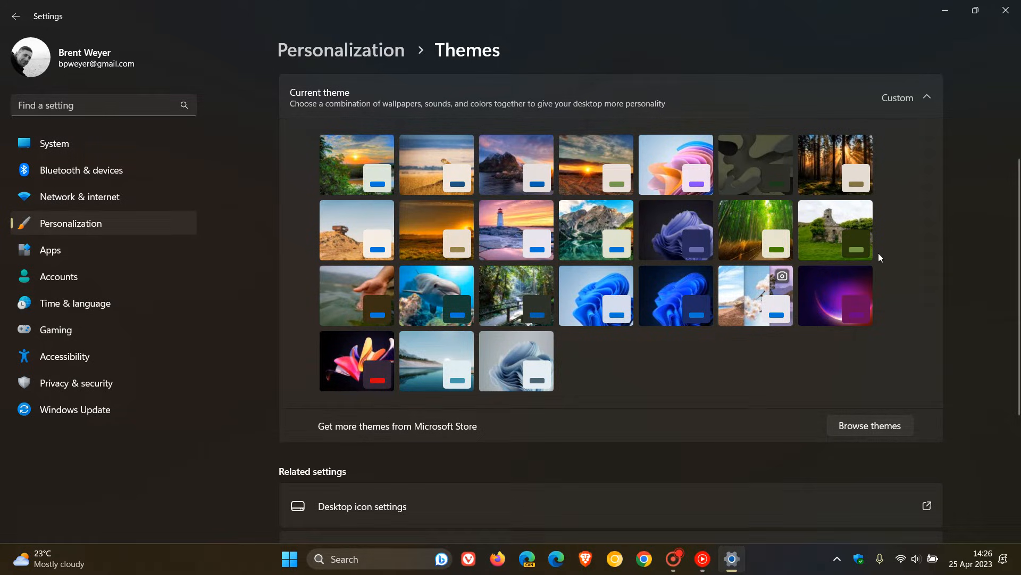
mouse_move(684, 347)
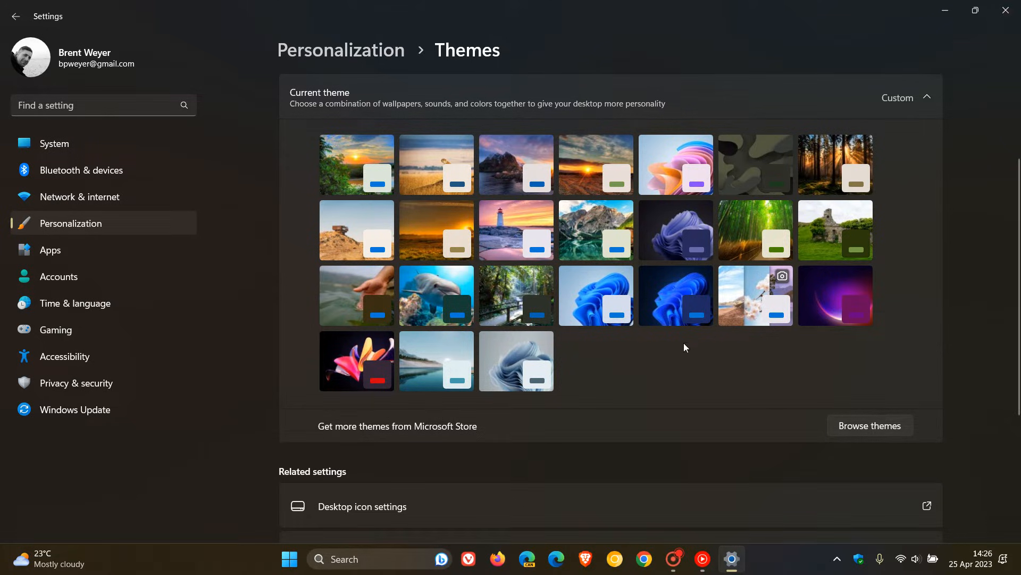
mouse_move(696, 373)
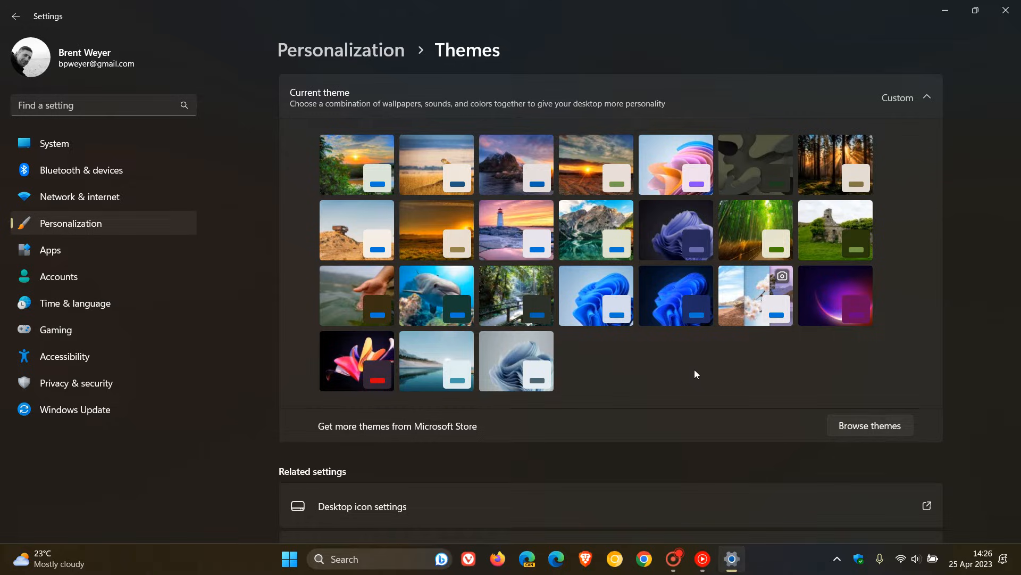
mouse_move(950, 45)
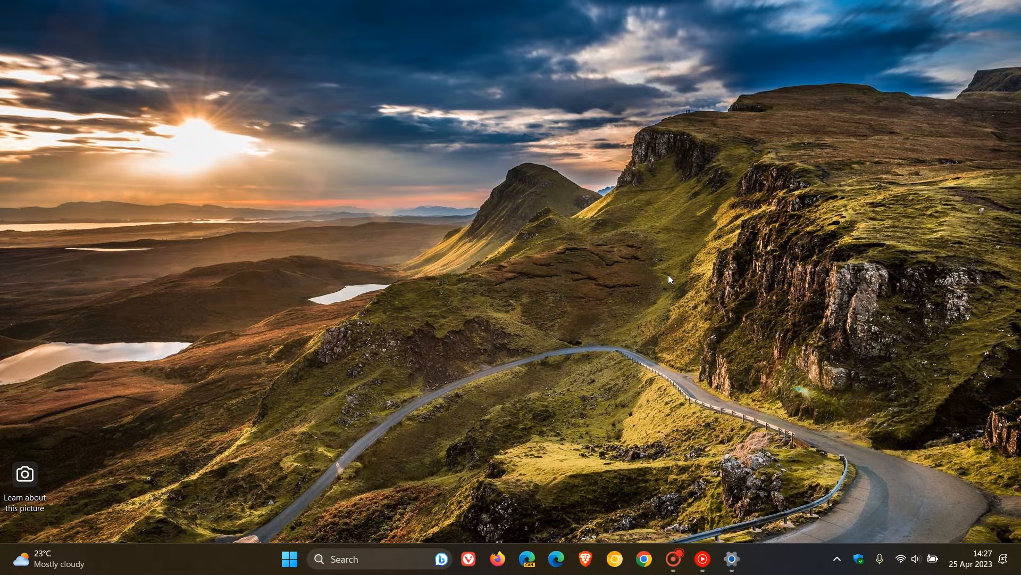
mouse_move(581, 246)
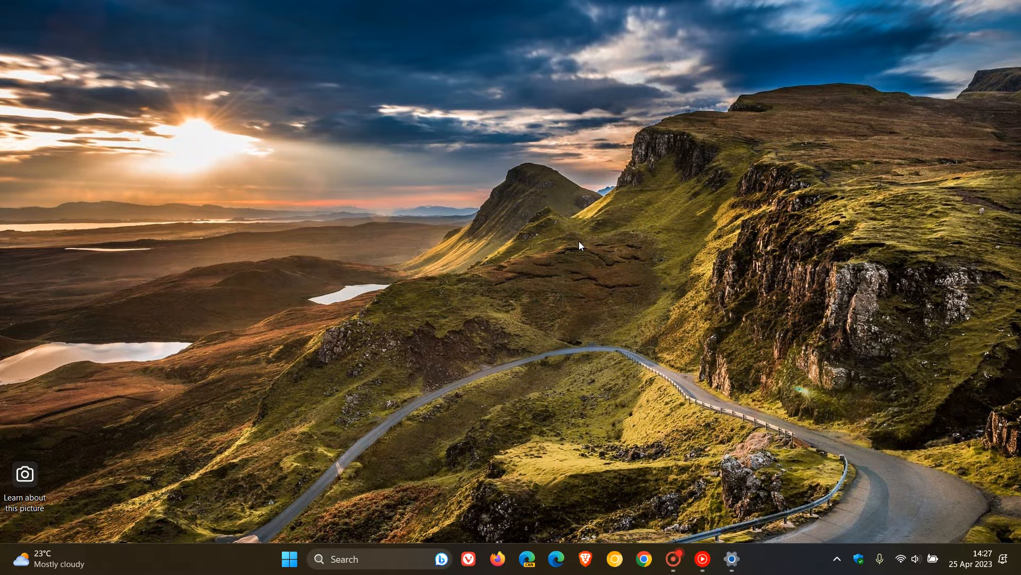
mouse_move(271, 447)
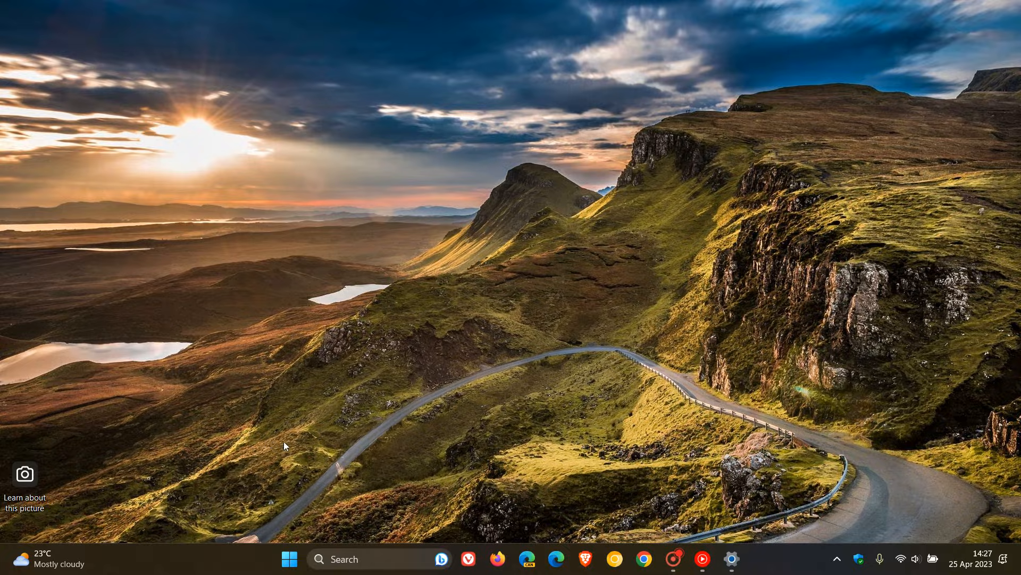
Bring up the Start menu over the desktop
click(289, 558)
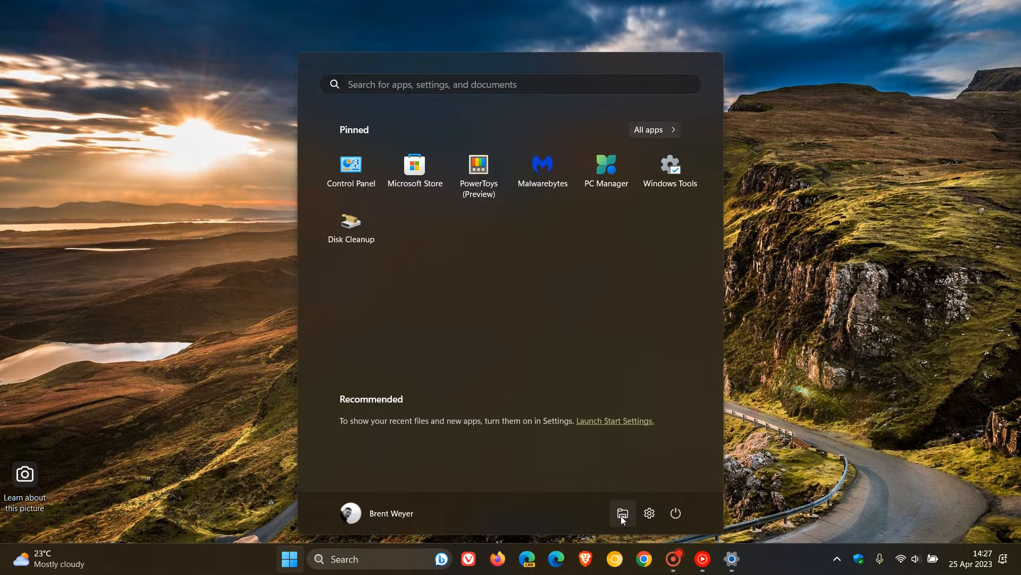
Start File Explorer at This PC and open Local Disk (C:), selecting the Windows folder
click(620, 513)
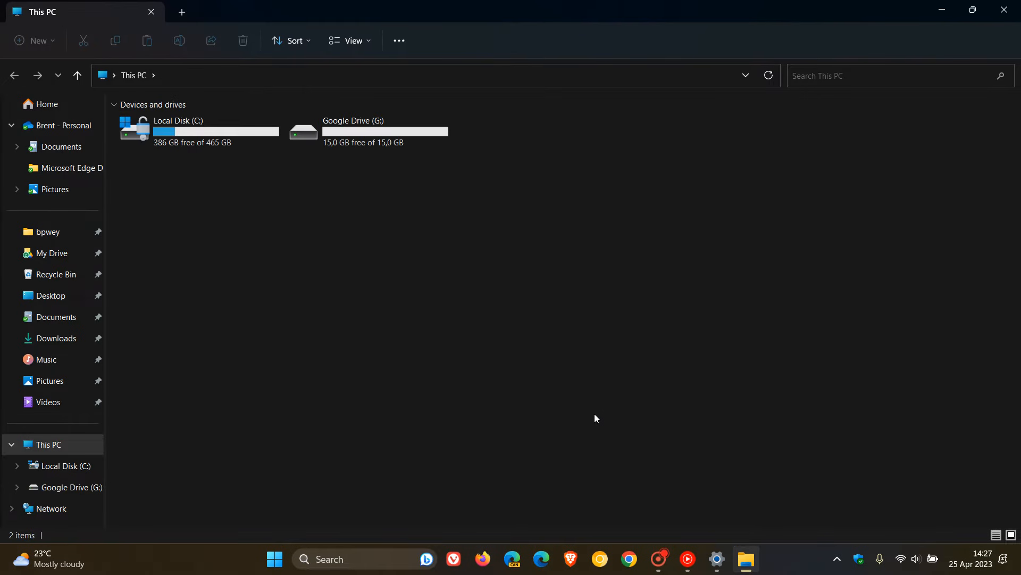
mouse_move(332, 377)
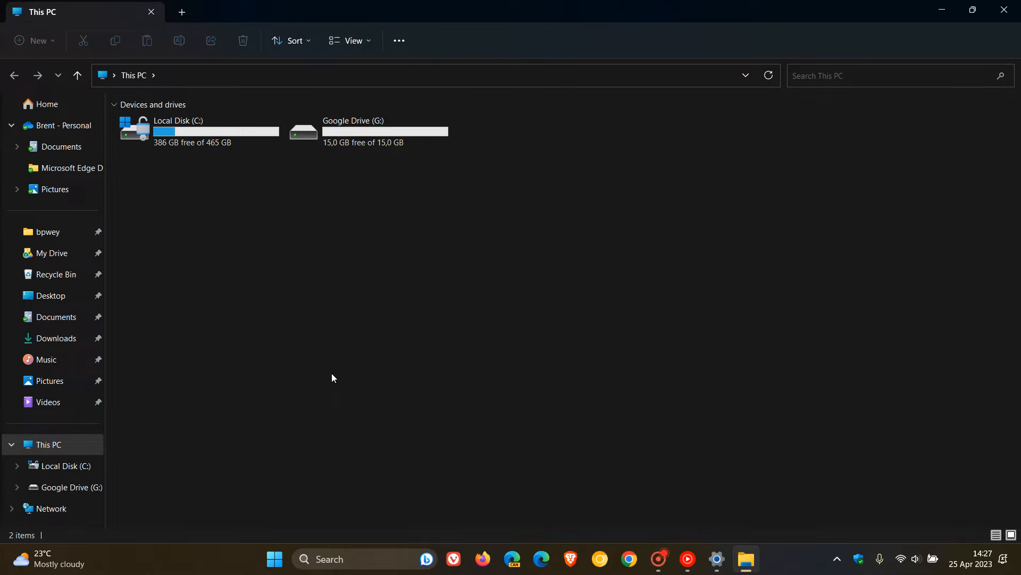
mouse_move(237, 285)
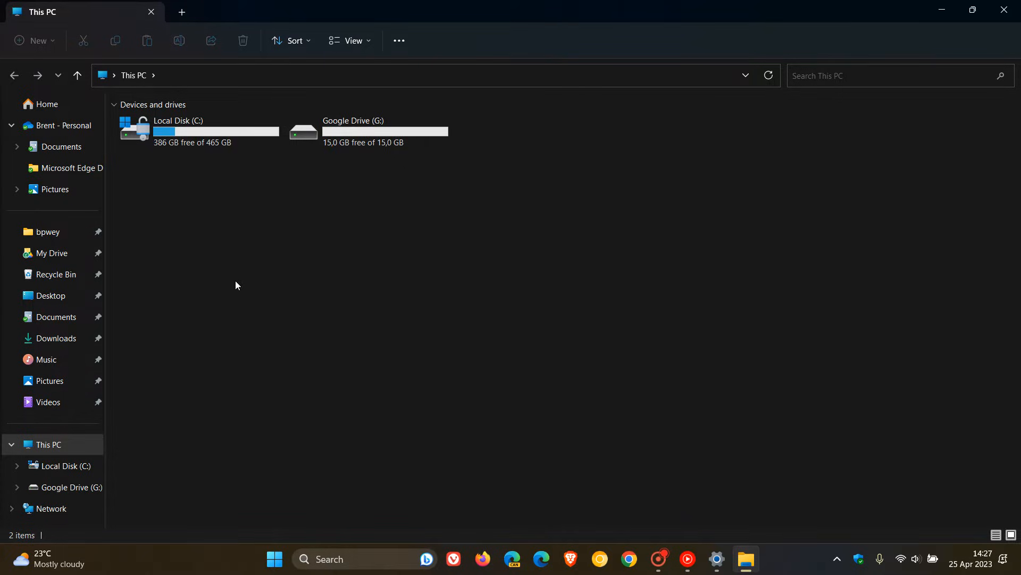
click(199, 129)
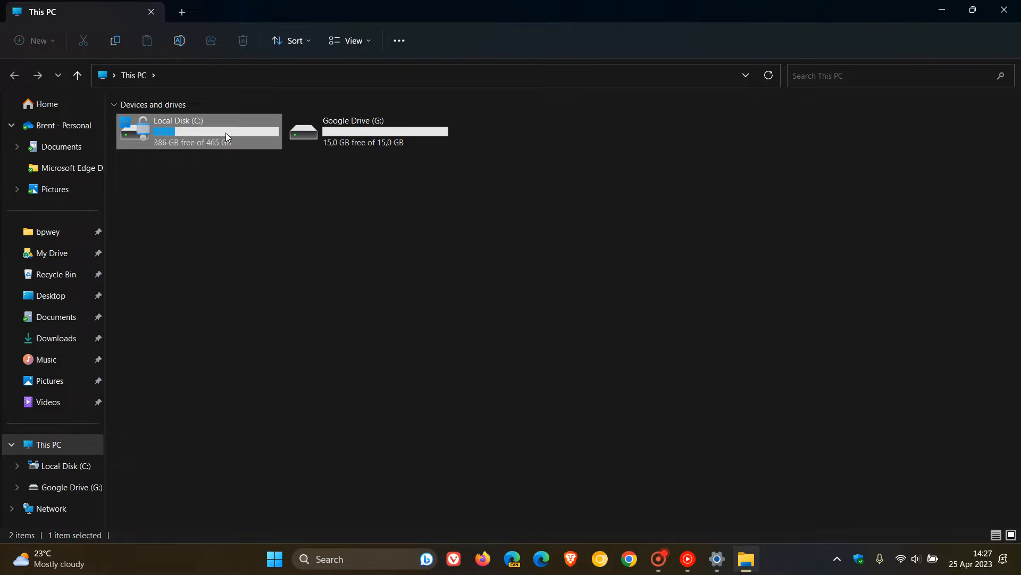
double_click(178, 130)
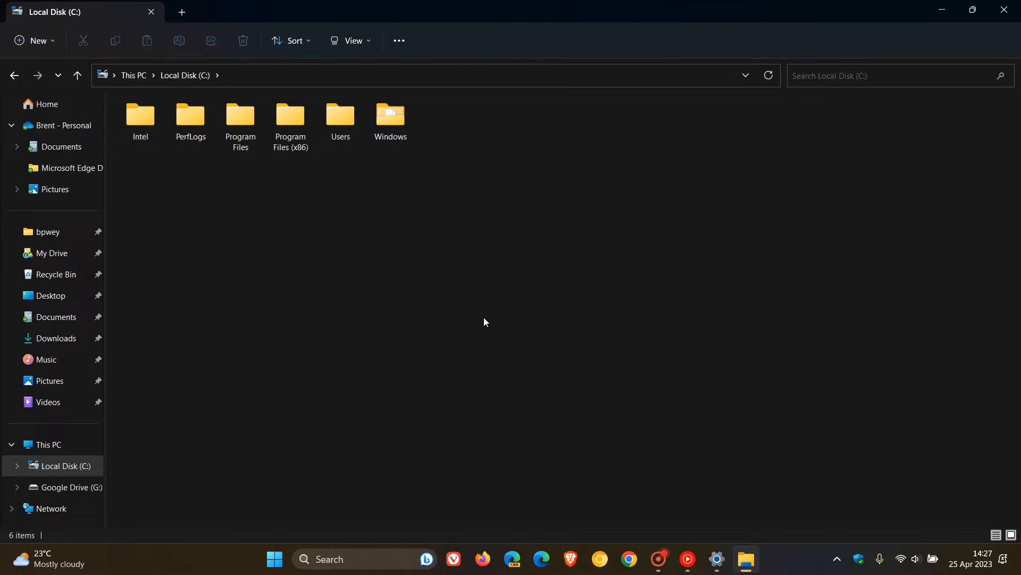
click(390, 120)
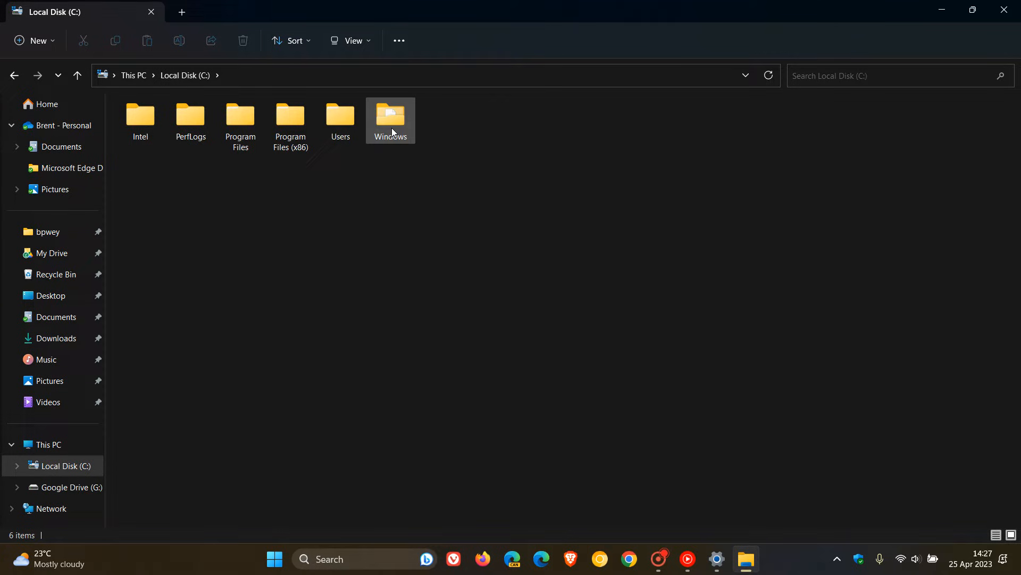
Open C:\Windows and select its Web folder
double_click(390, 120)
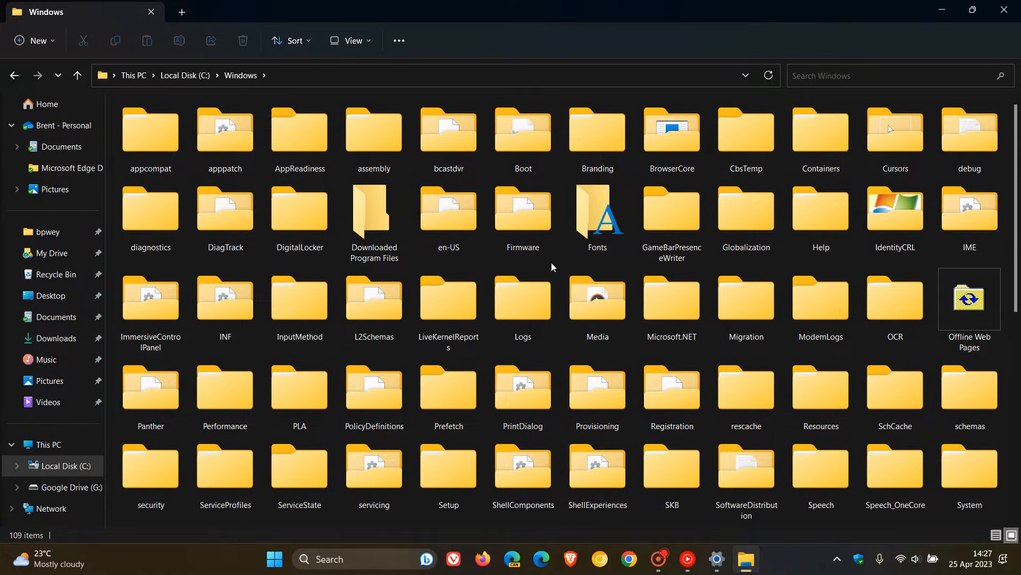
scroll(down, 3)
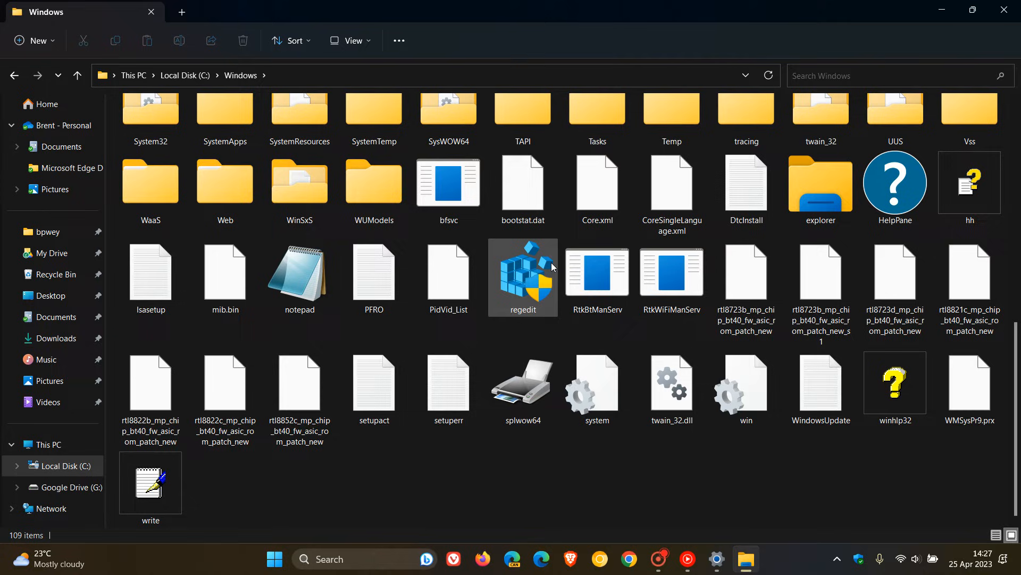
mouse_move(523, 263)
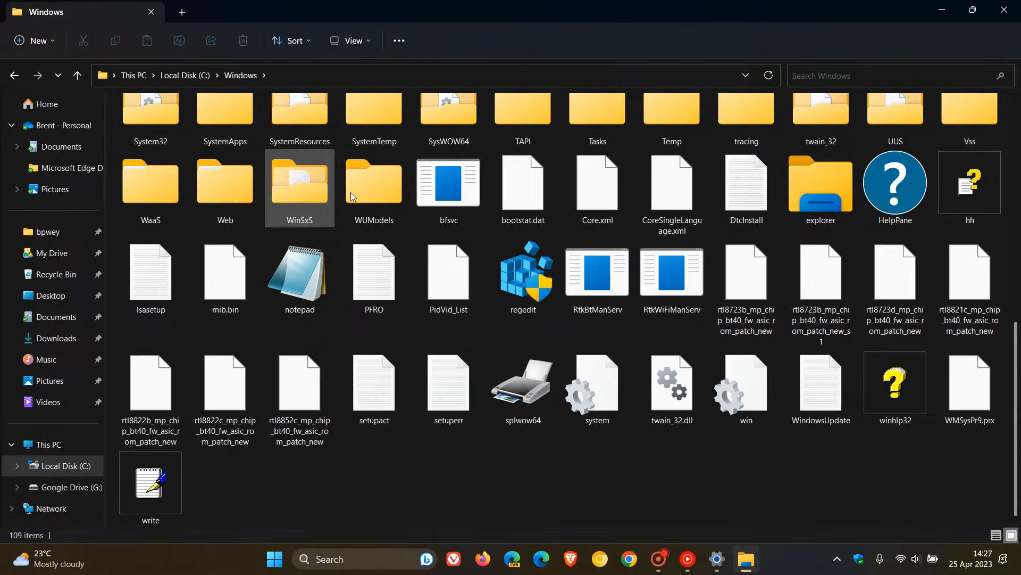
mouse_move(224, 193)
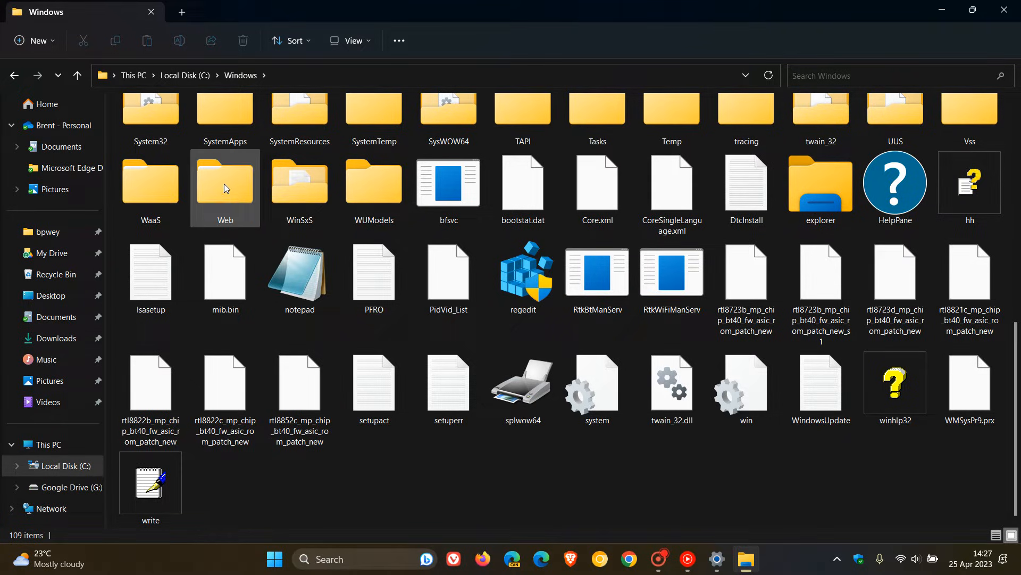
click(224, 182)
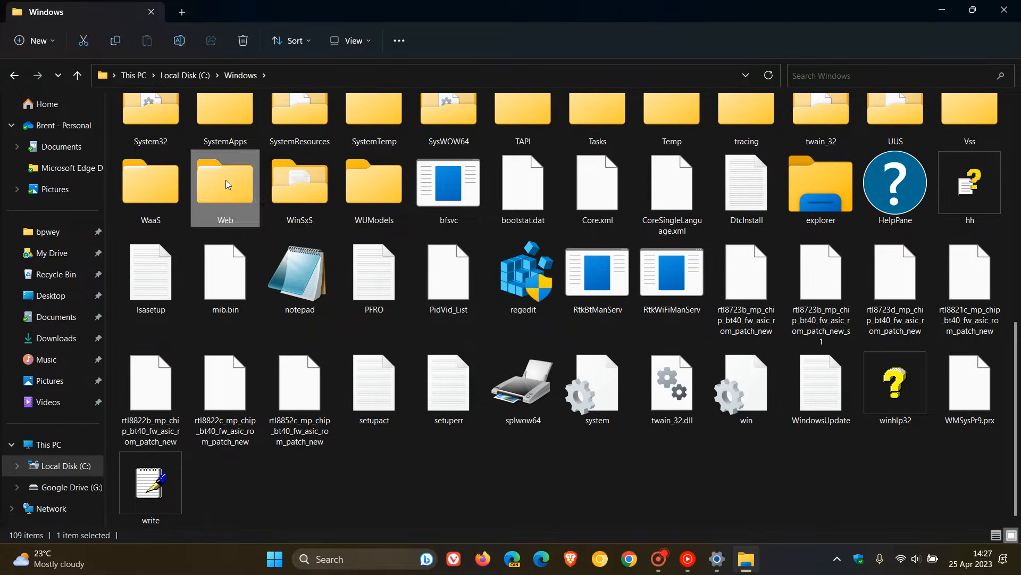
Open the Web folder and preview the Screen folder's wallpaper images, returning to Web
double_click(225, 182)
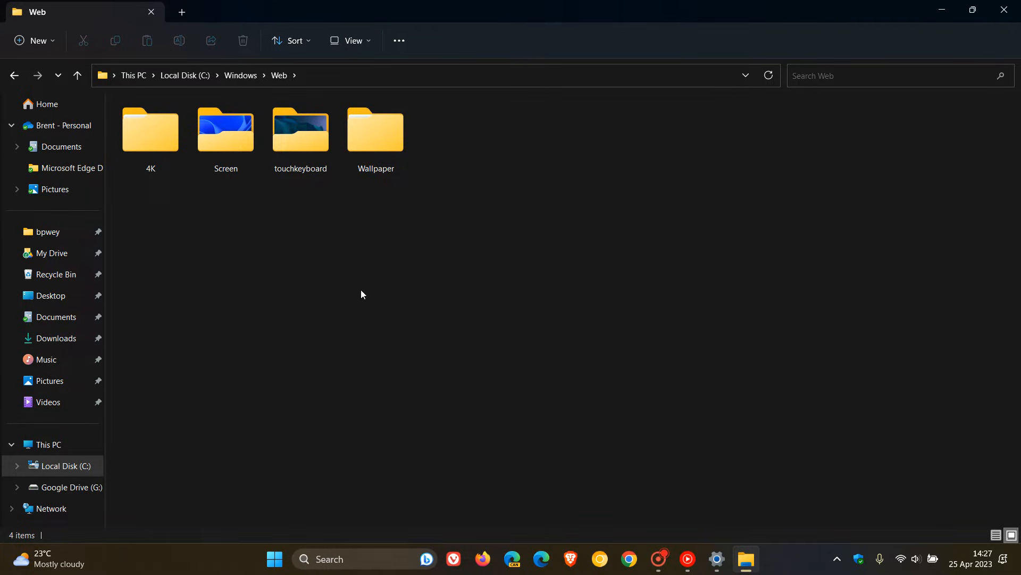
mouse_move(303, 175)
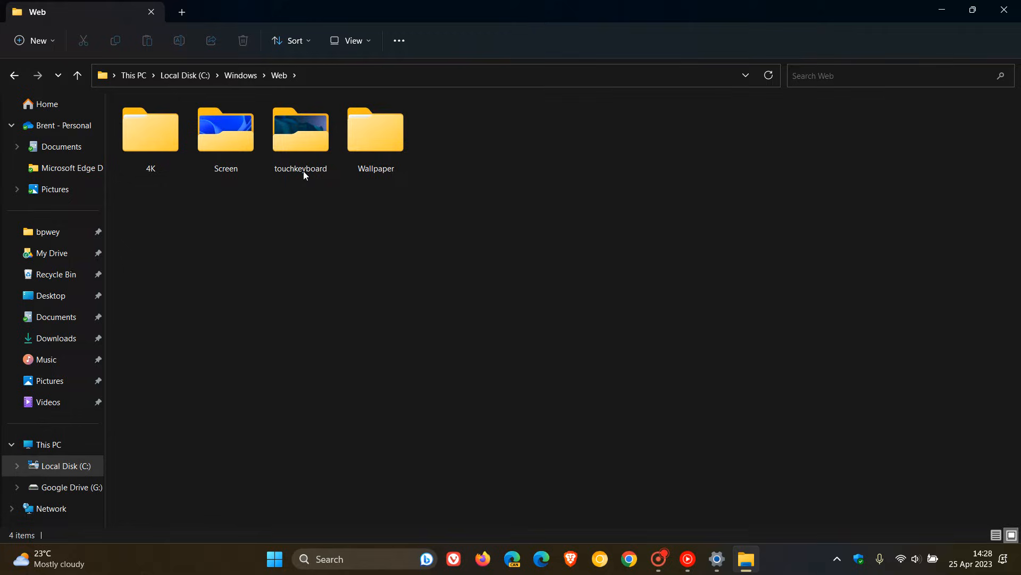
mouse_move(445, 283)
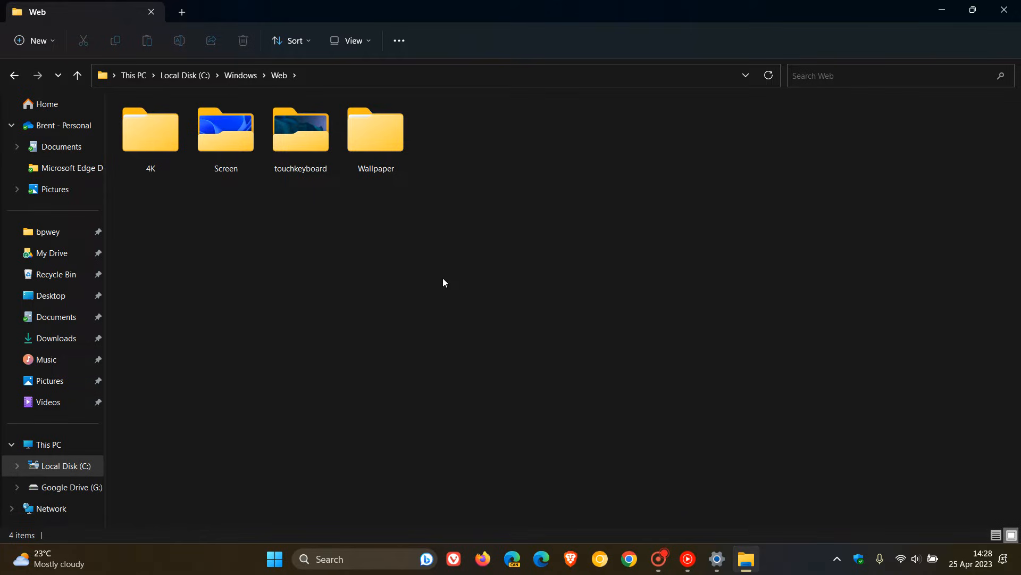
click(150, 130)
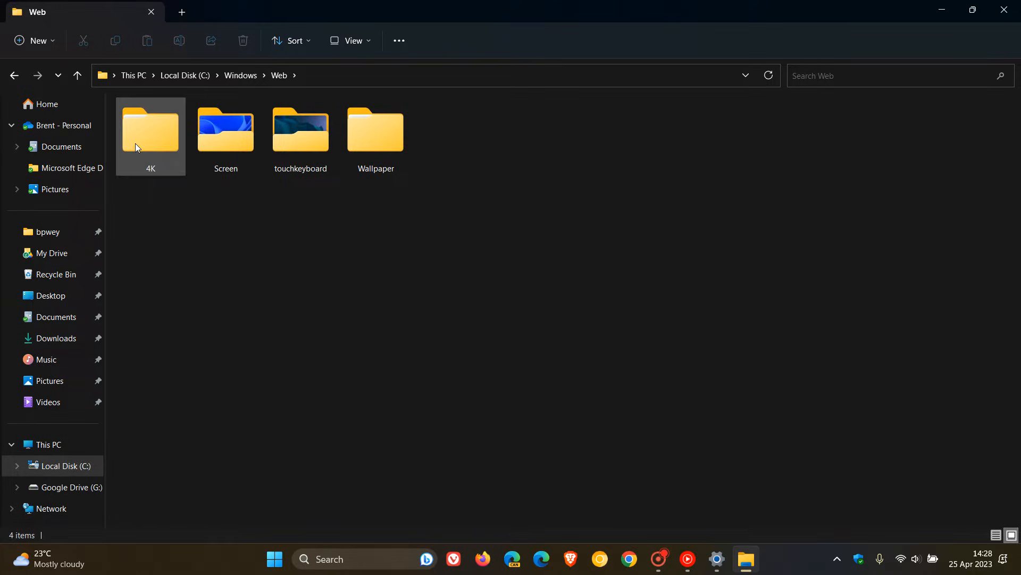
click(375, 130)
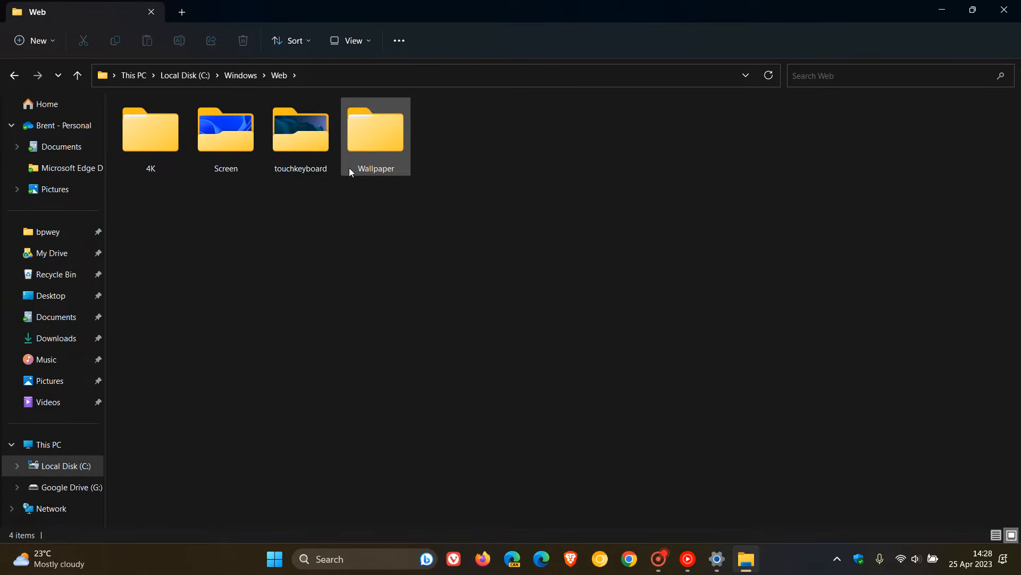
click(466, 331)
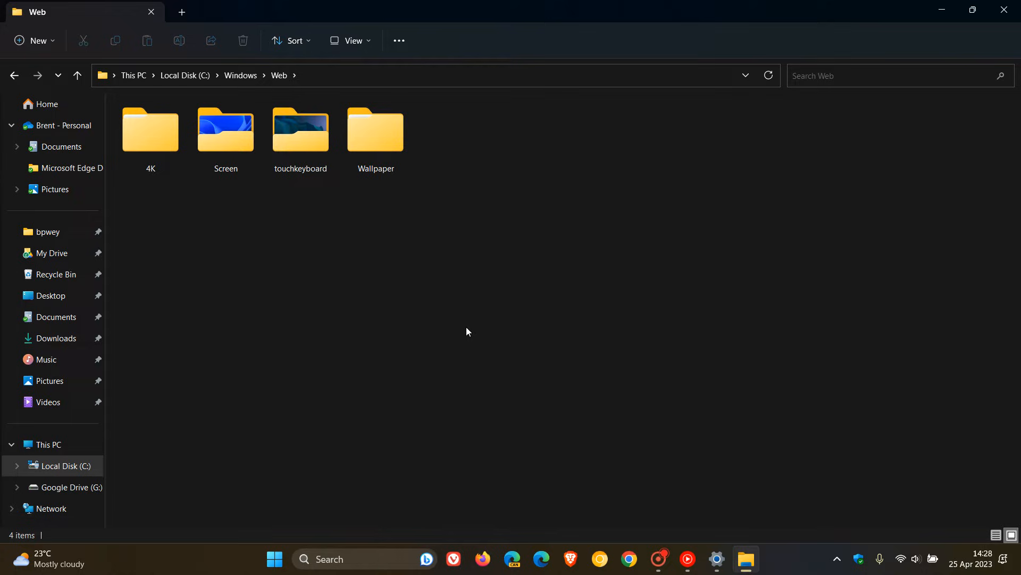
click(224, 130)
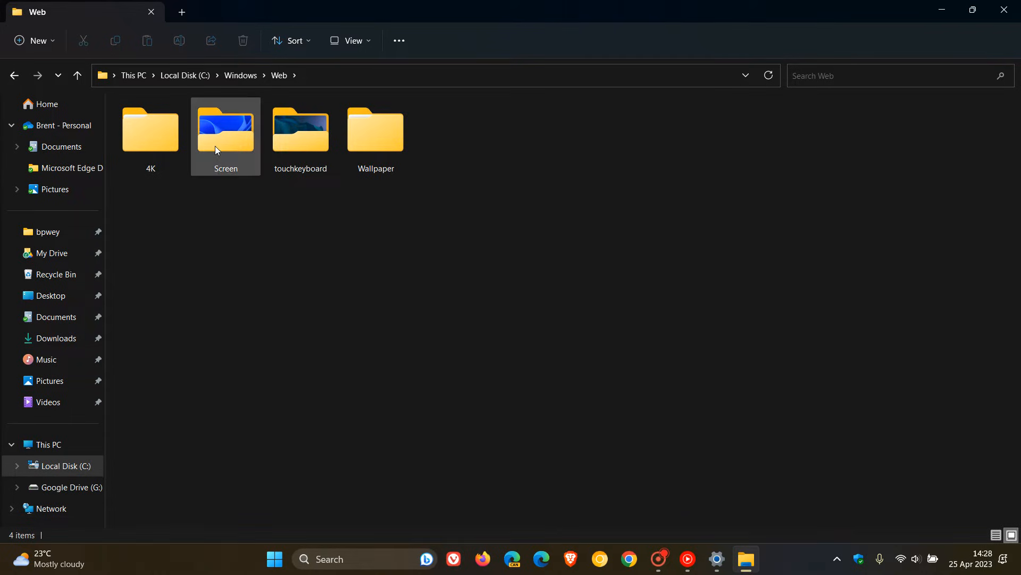
double_click(226, 130)
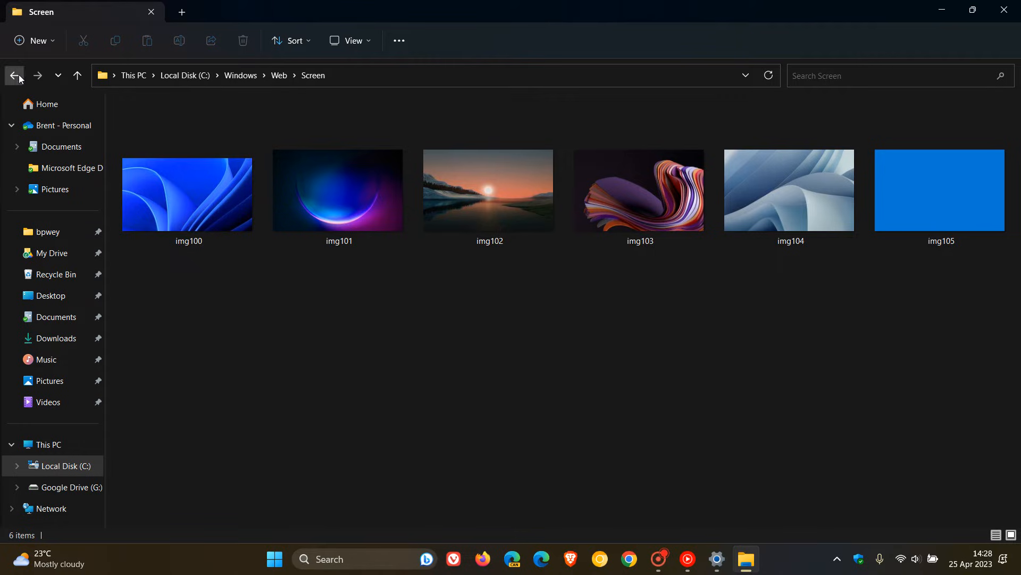
click(13, 74)
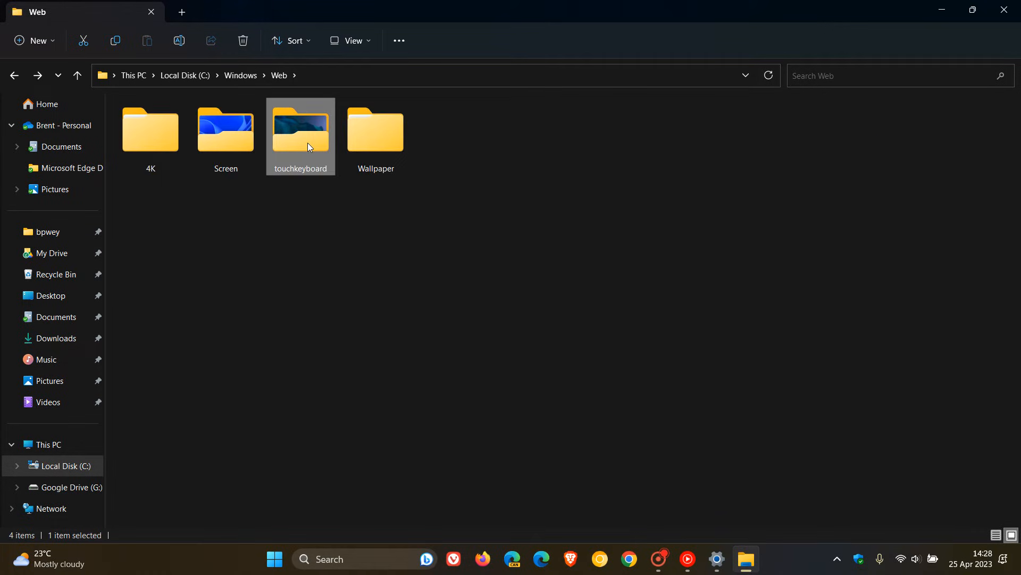
Preview the touchkeyboard images, return to Web and open the Wallpaper folder
double_click(300, 130)
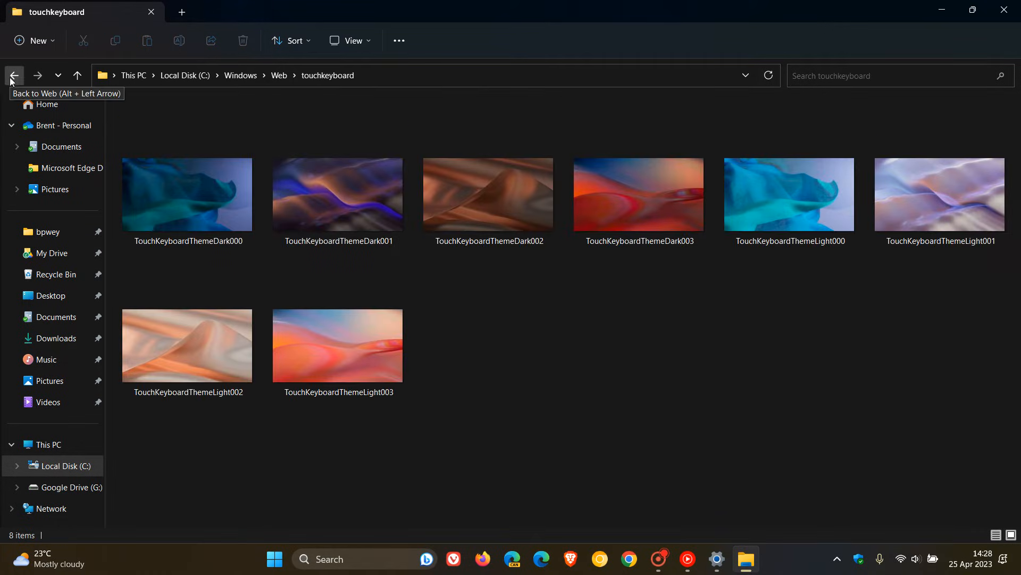
click(14, 75)
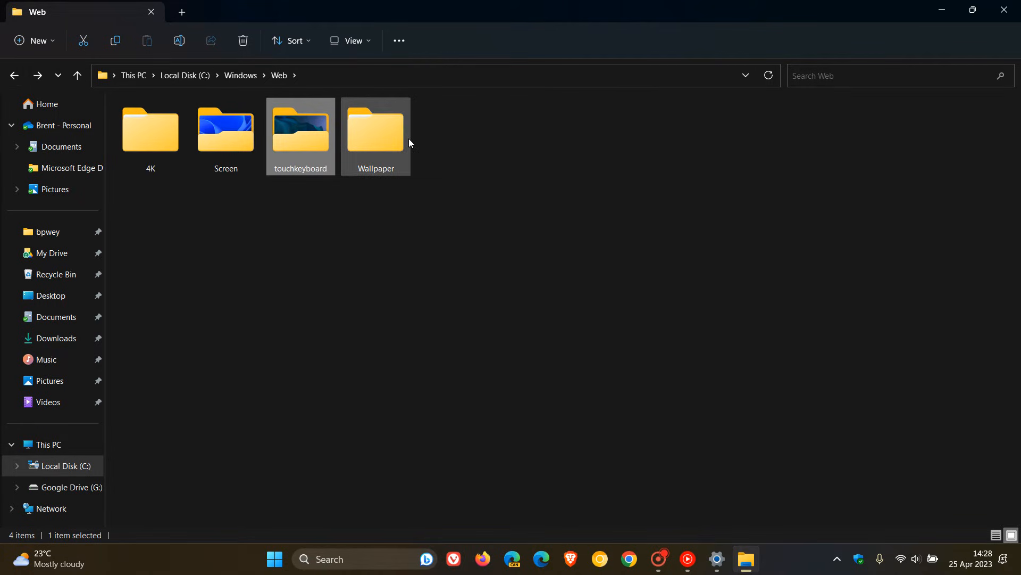
mouse_move(372, 138)
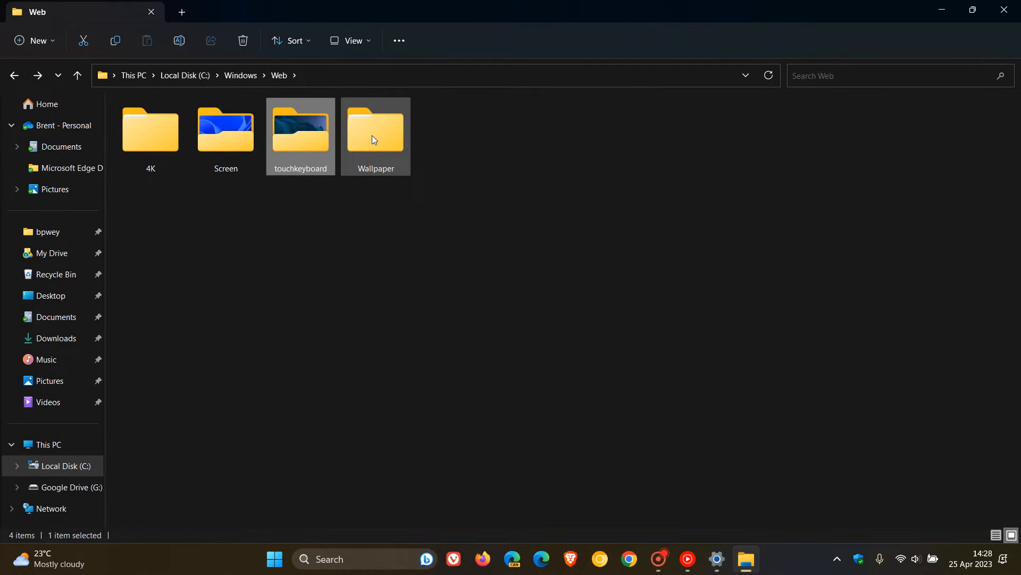
click(434, 303)
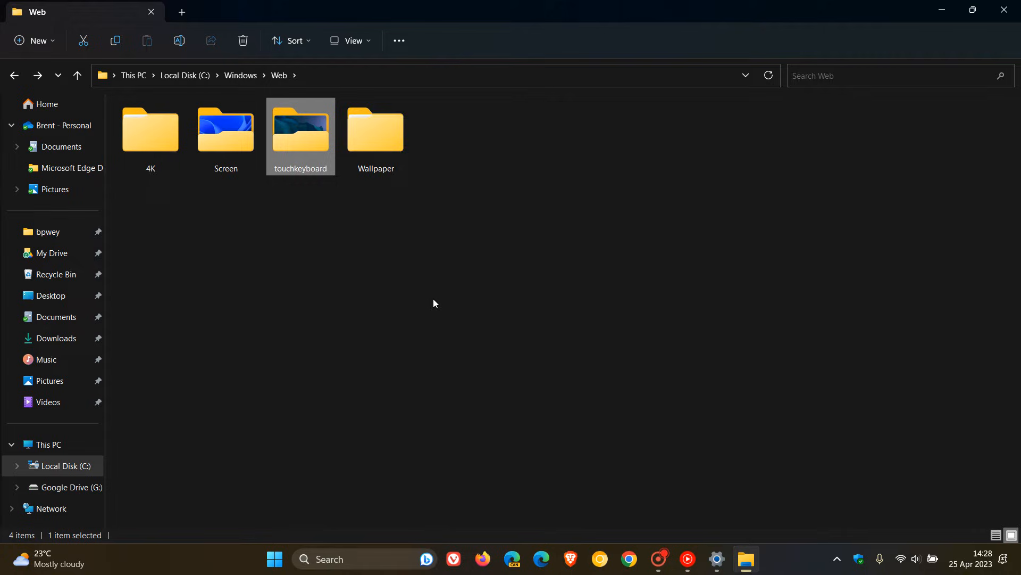
mouse_move(390, 141)
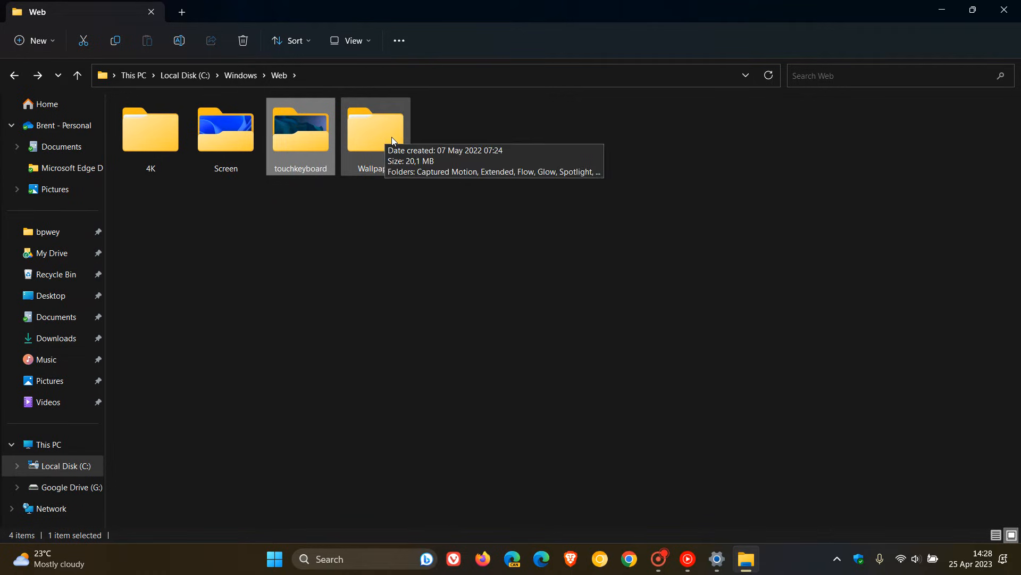
mouse_move(384, 134)
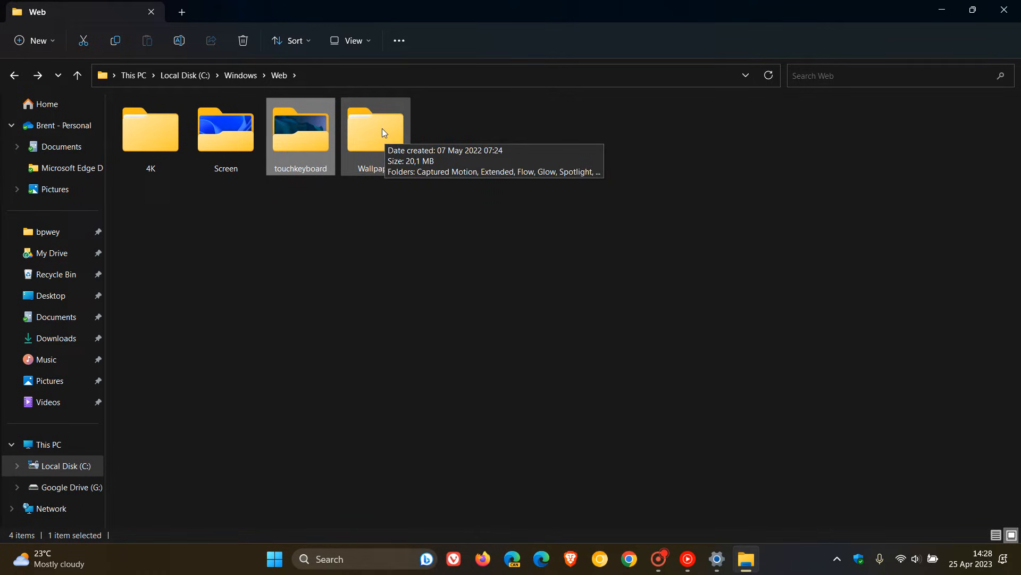
double_click(375, 129)
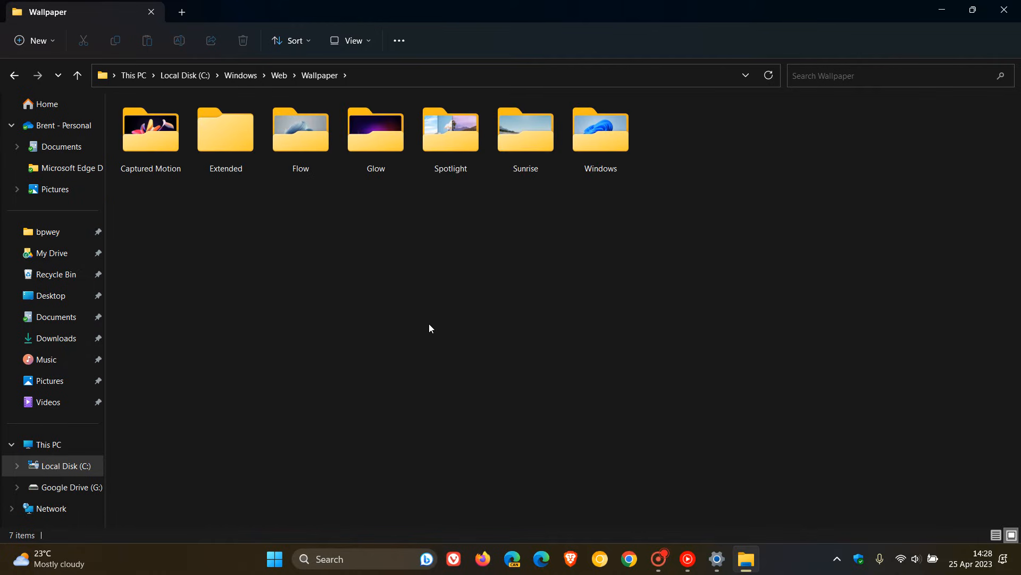
mouse_move(338, 315)
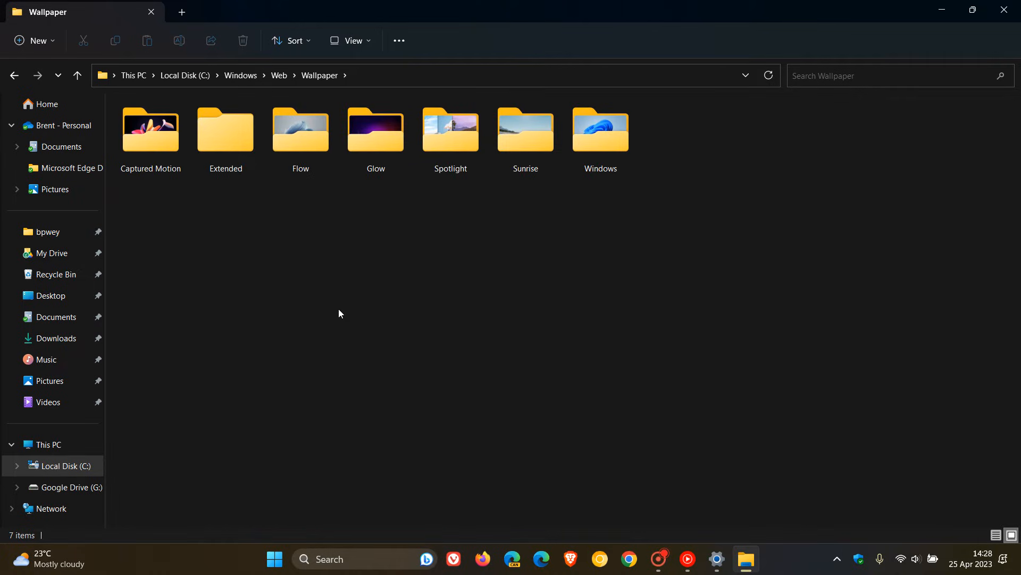
Preview the Captured Motion wallpapers, go back, then open the Glow folder
click(150, 130)
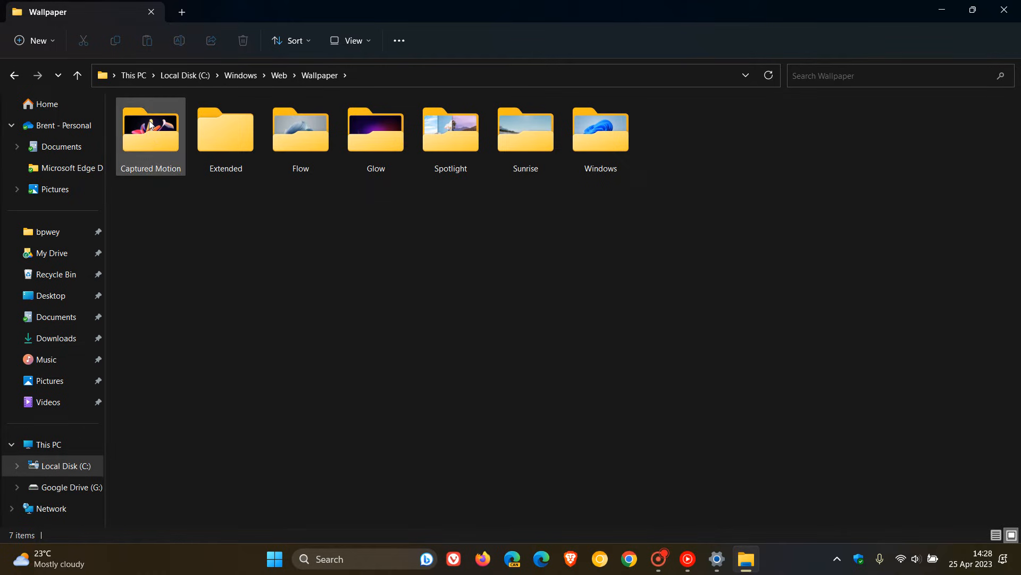
double_click(150, 130)
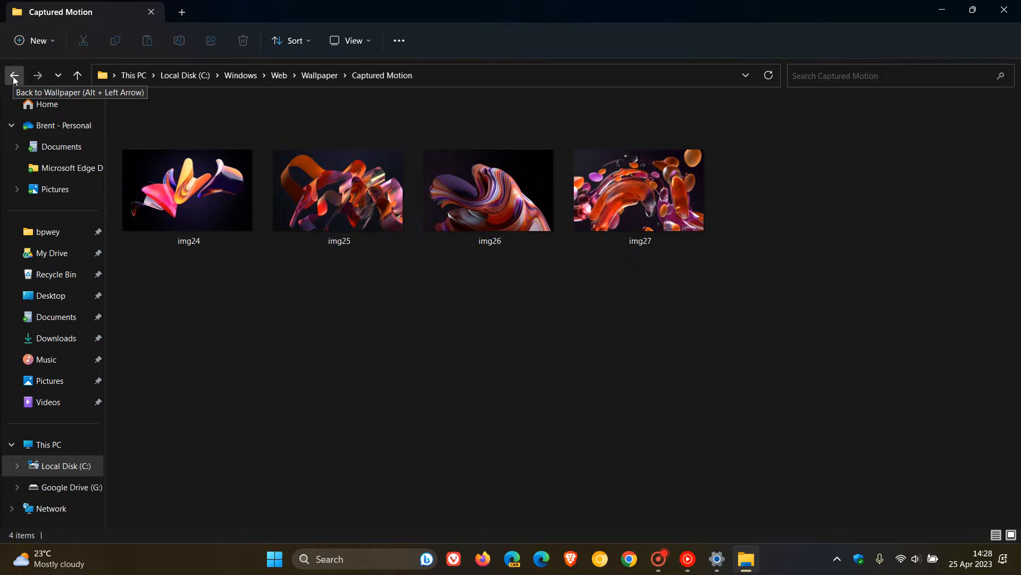
click(14, 75)
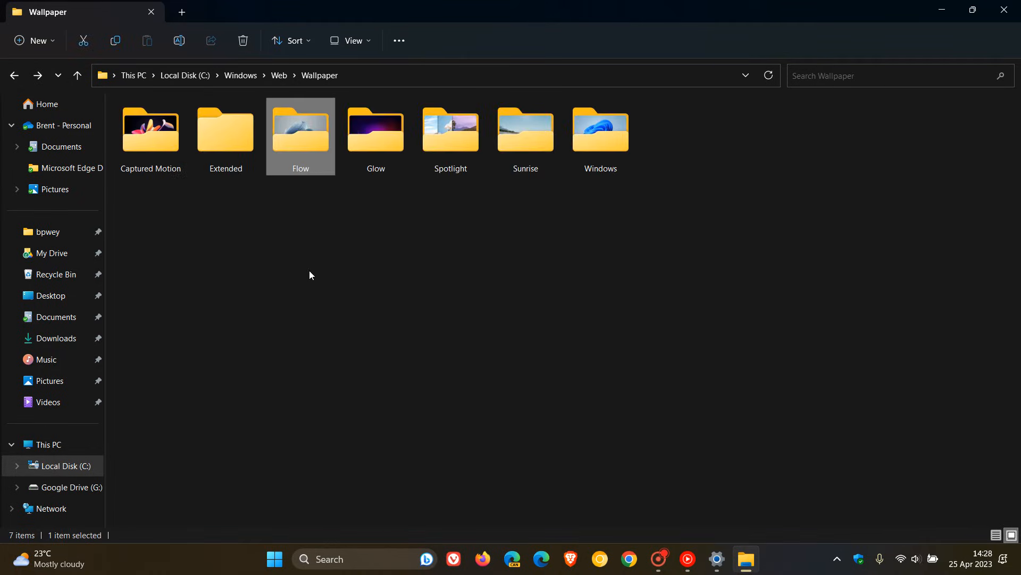
double_click(375, 129)
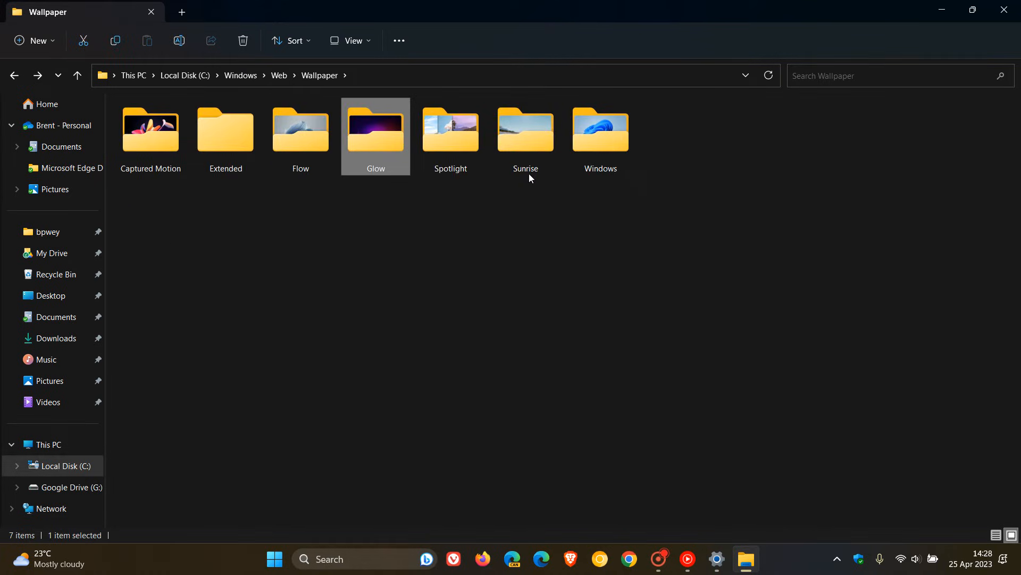
Preview the Sunrise wallpapers, go back, and open the Windows folder with img0 and img19
double_click(524, 129)
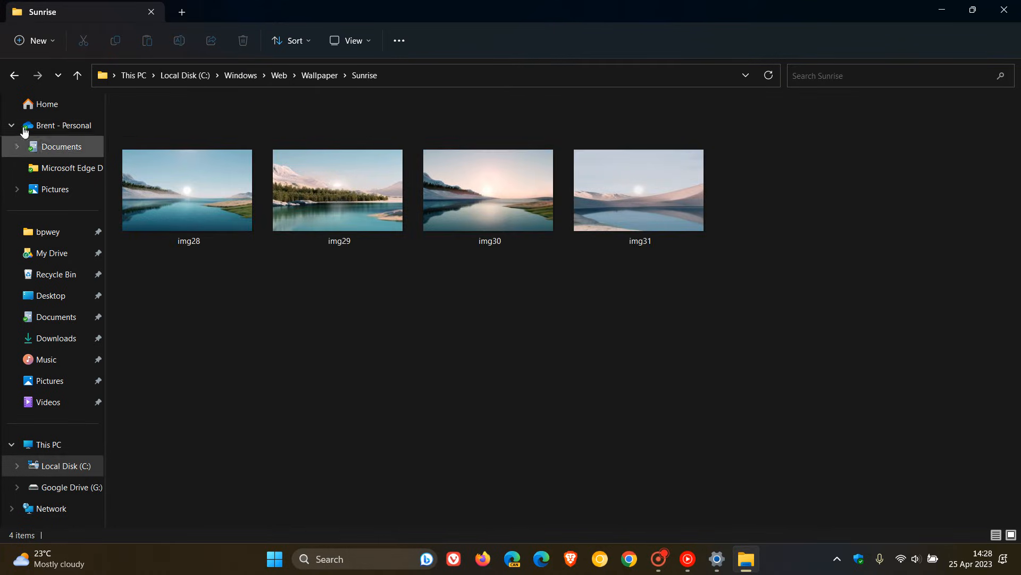
click(76, 75)
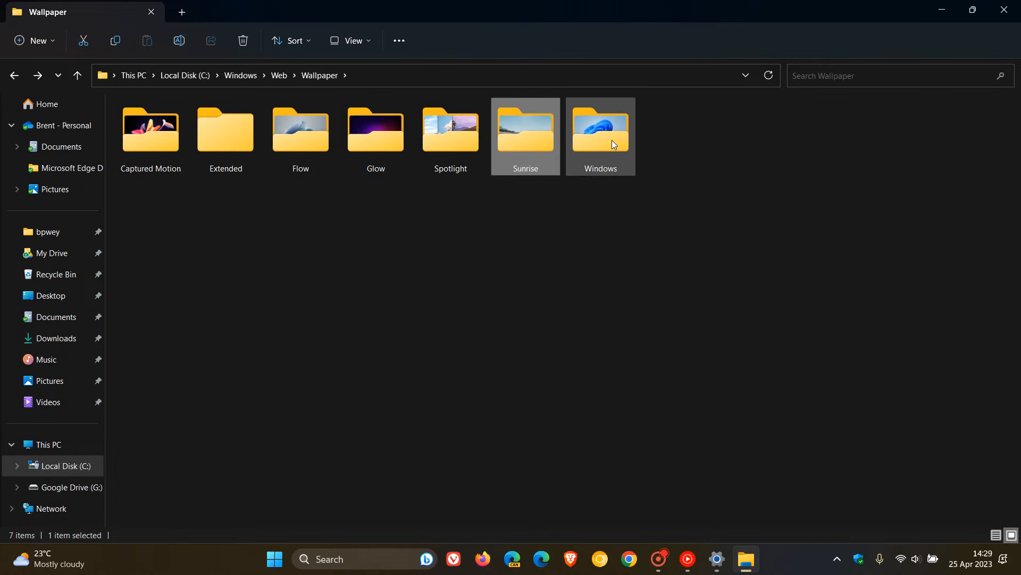
double_click(599, 130)
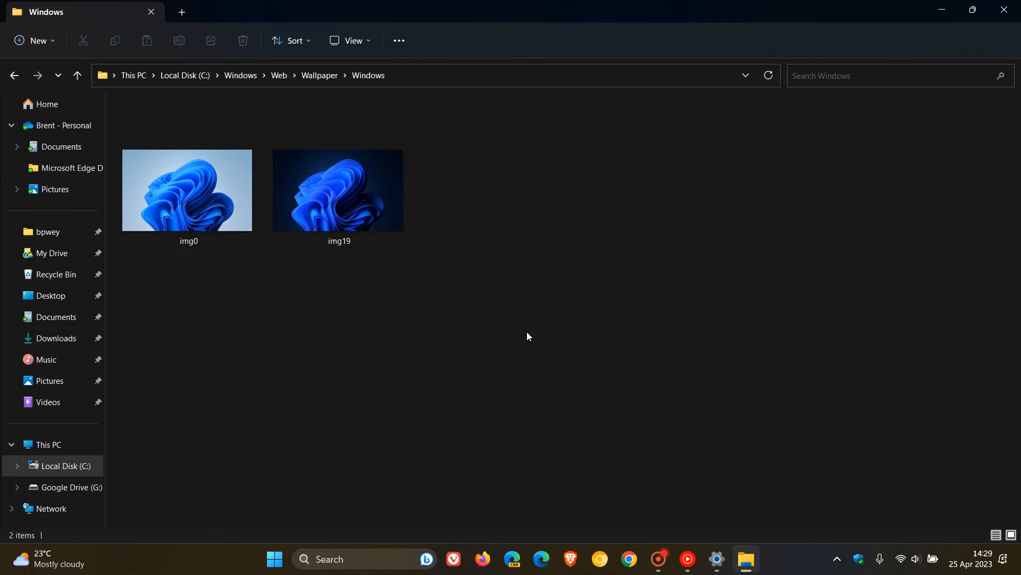
mouse_move(251, 392)
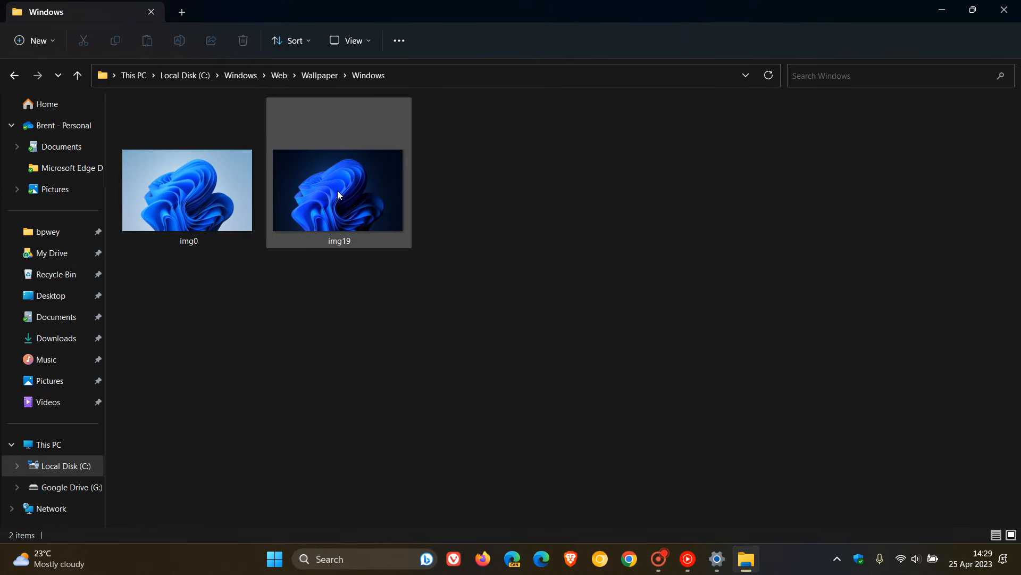
Click in the Windows wallpaper folder's empty area, keeping img0 and img19 in view
click(398, 317)
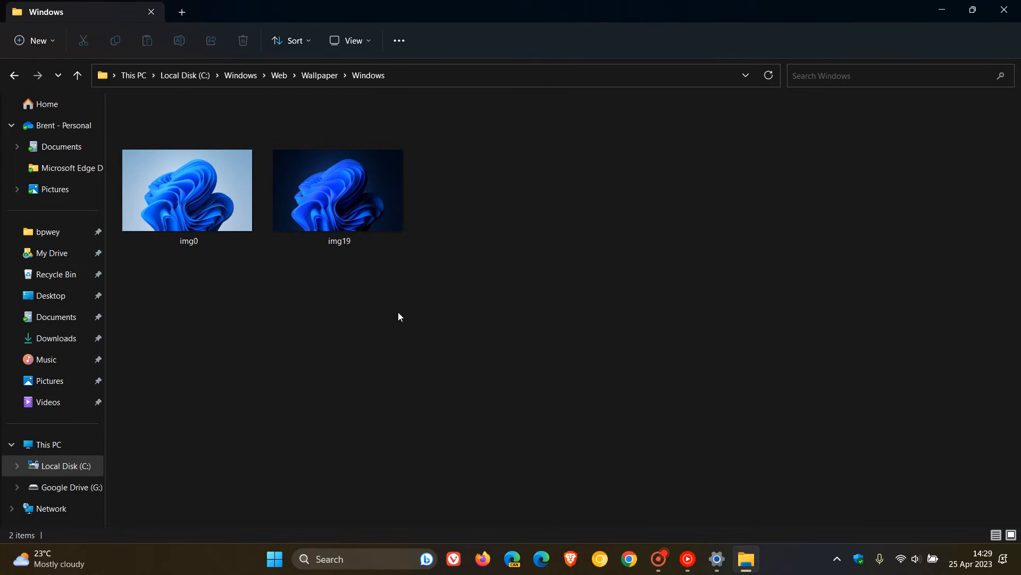
mouse_move(339, 189)
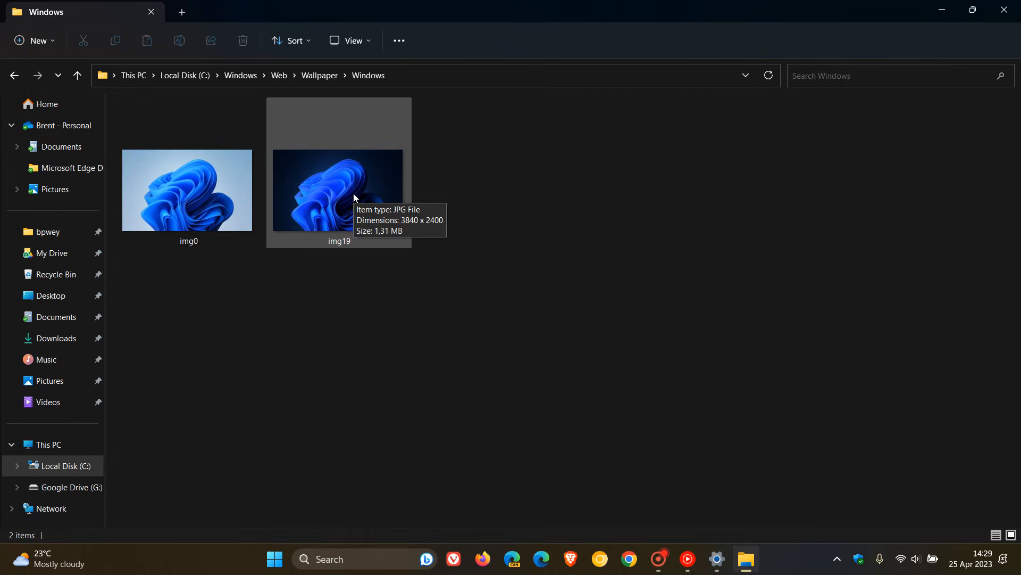
mouse_move(62, 146)
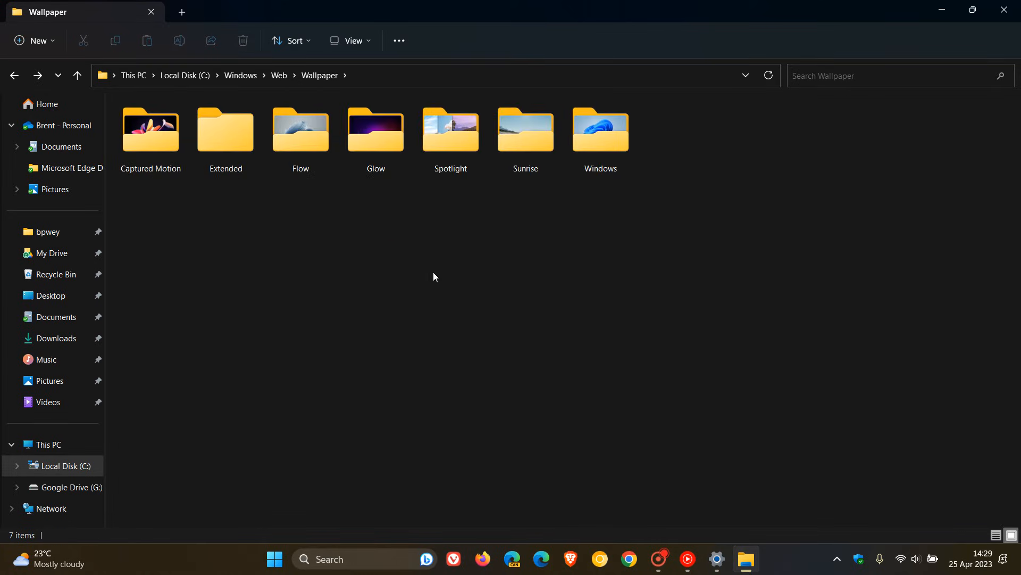
mouse_move(478, 297)
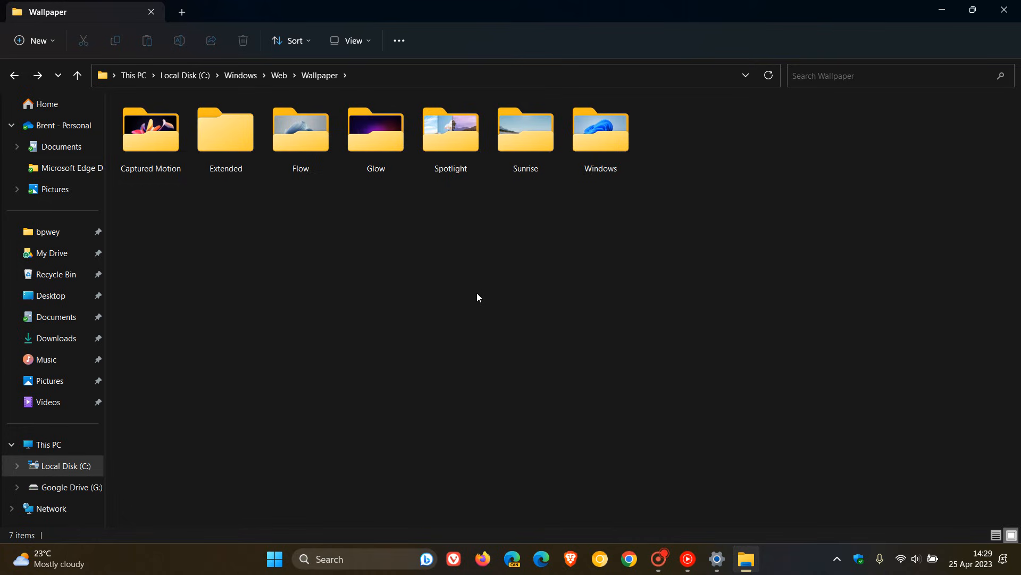
mouse_move(562, 371)
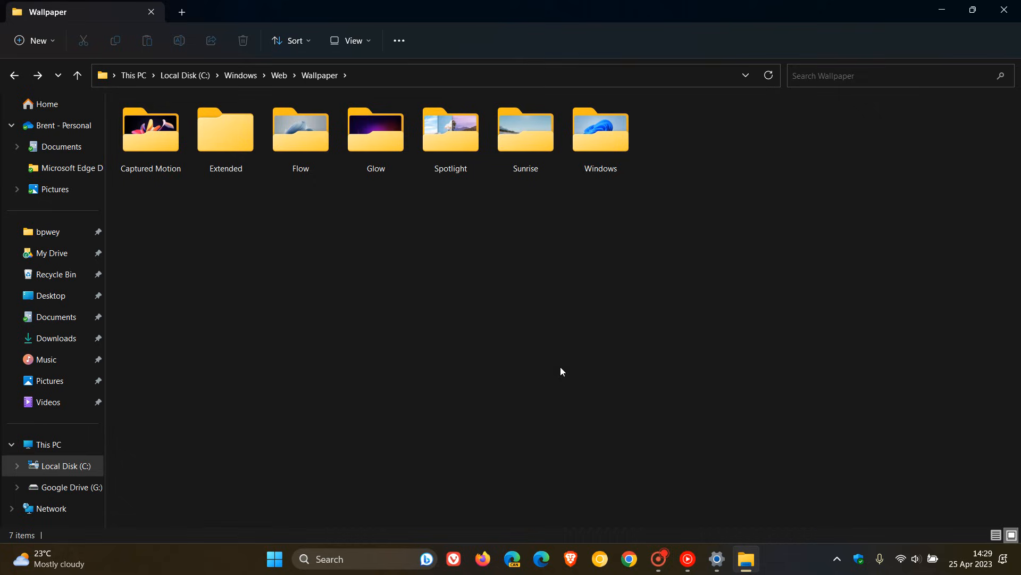
mouse_move(722, 341)
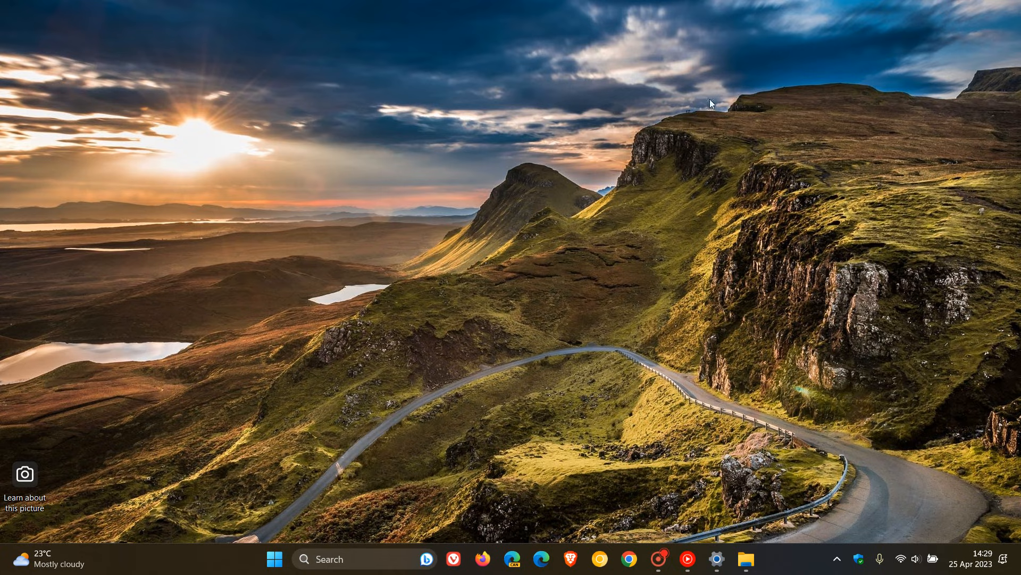
mouse_move(605, 282)
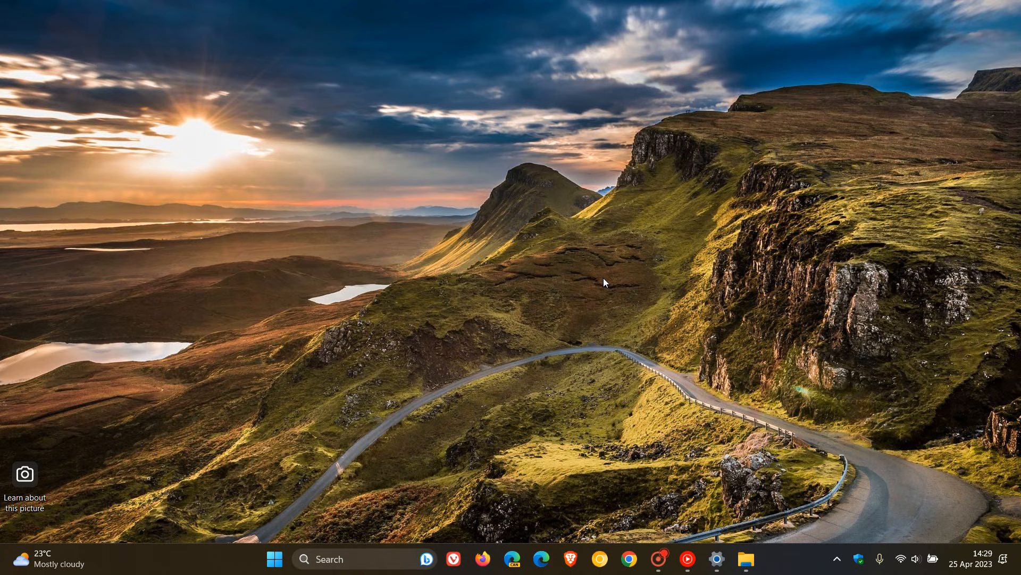
mouse_move(24, 473)
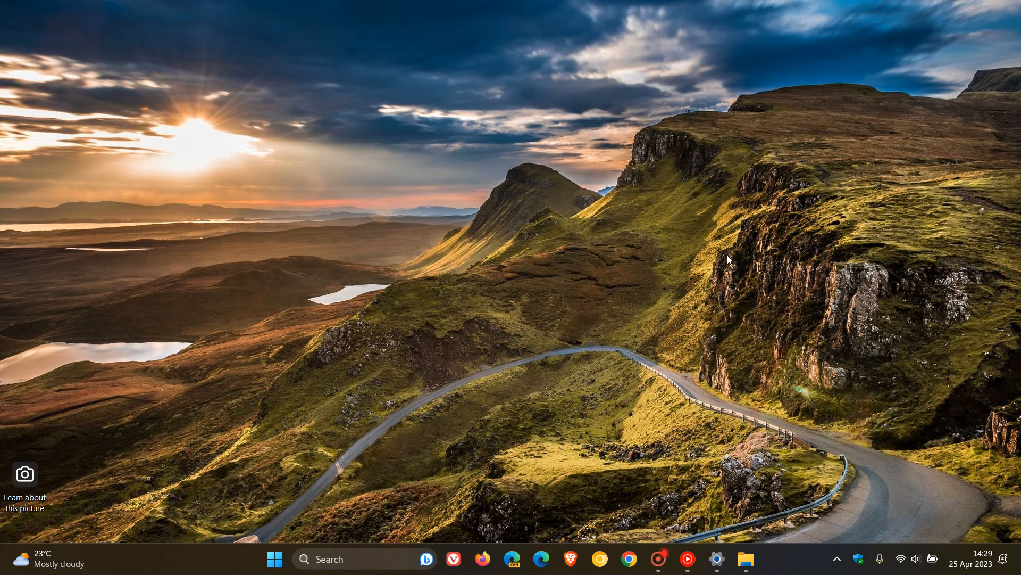
mouse_move(637, 170)
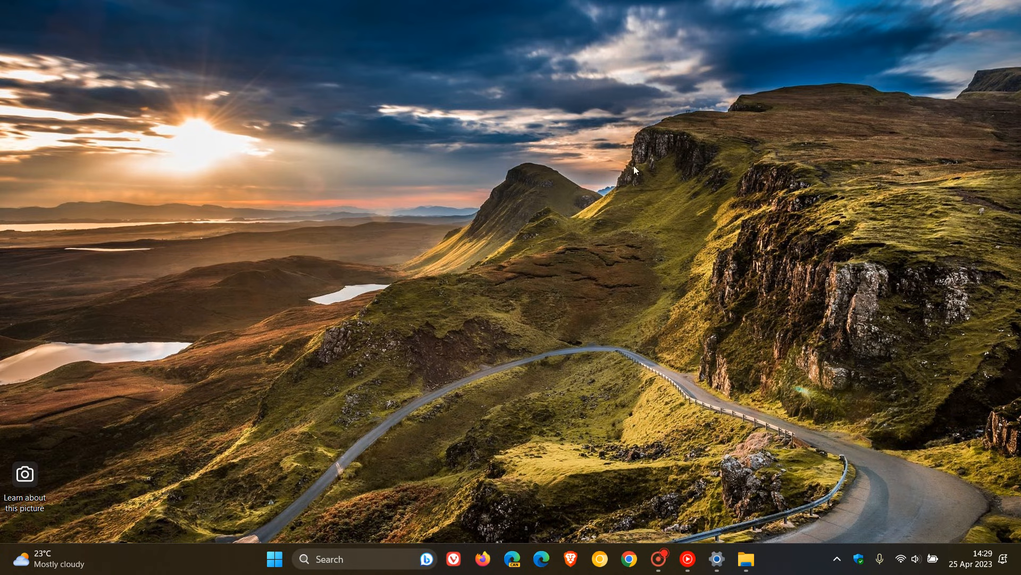
mouse_move(610, 261)
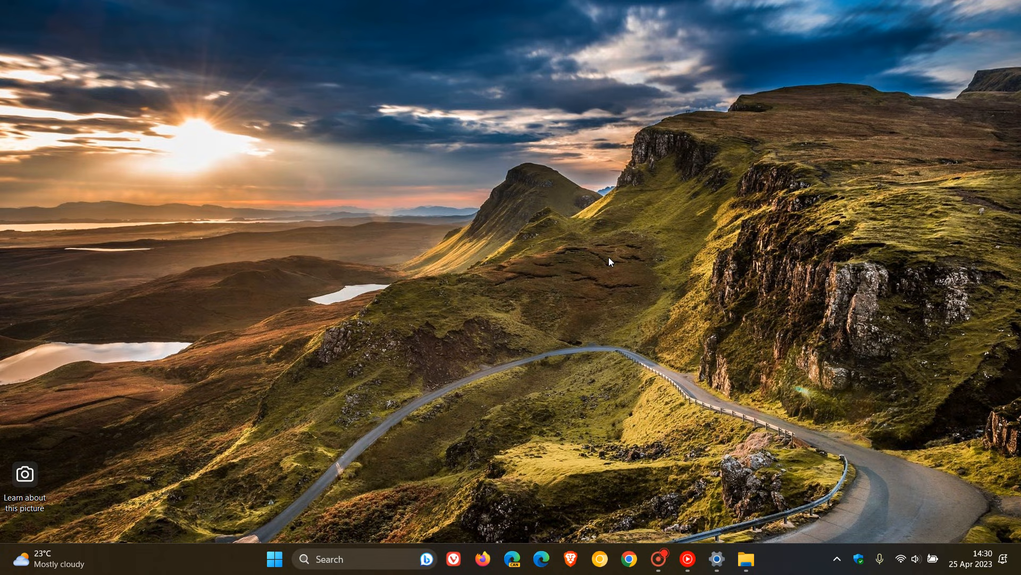
mouse_move(600, 248)
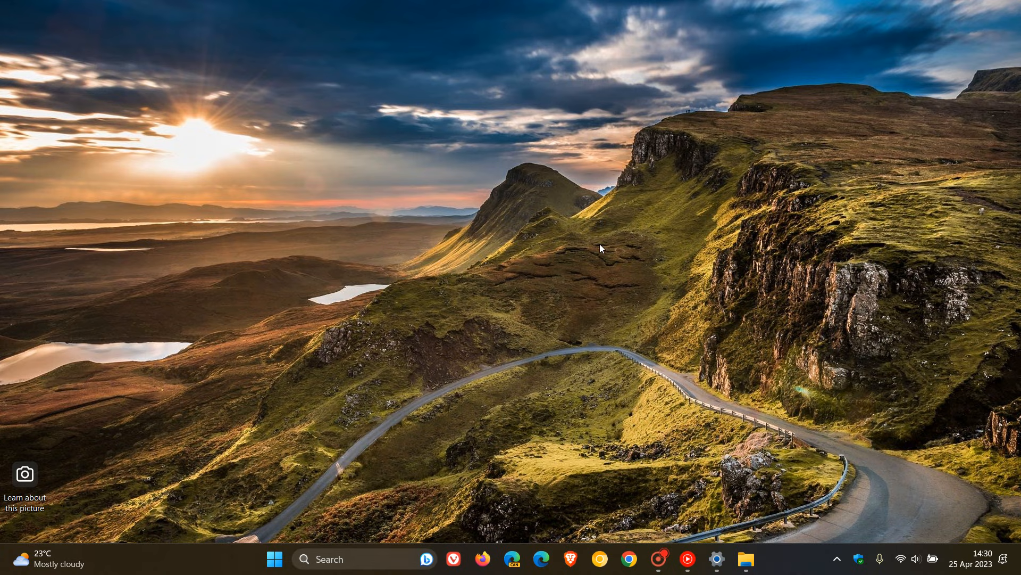
mouse_move(457, 411)
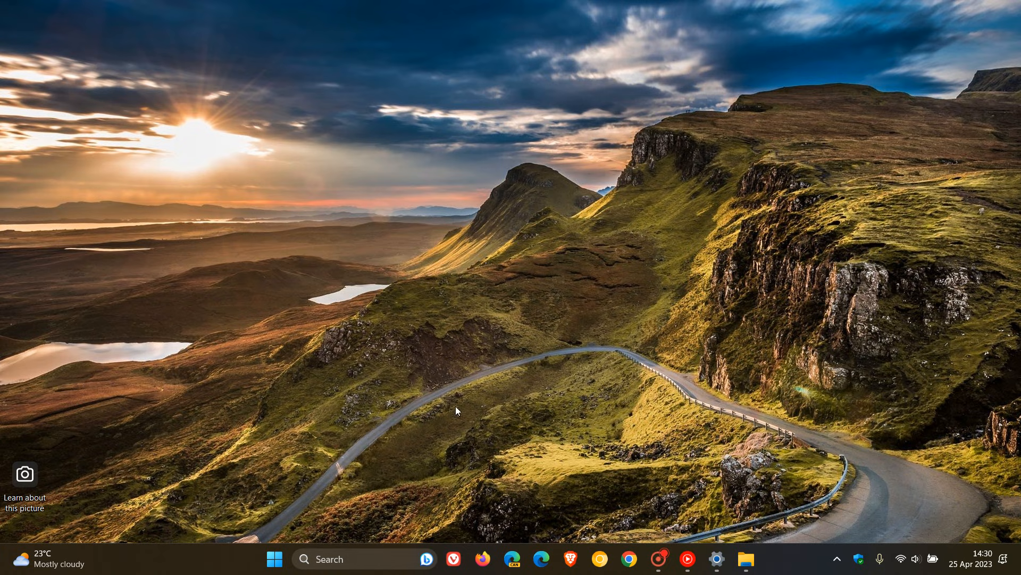